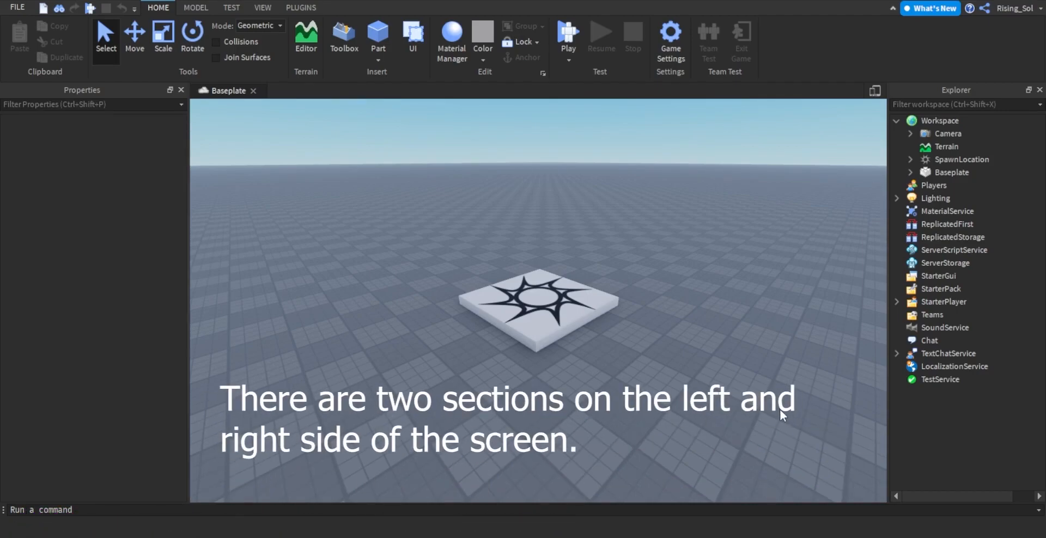
{"action": "mouse_move", "coordinate": [782, 414]}
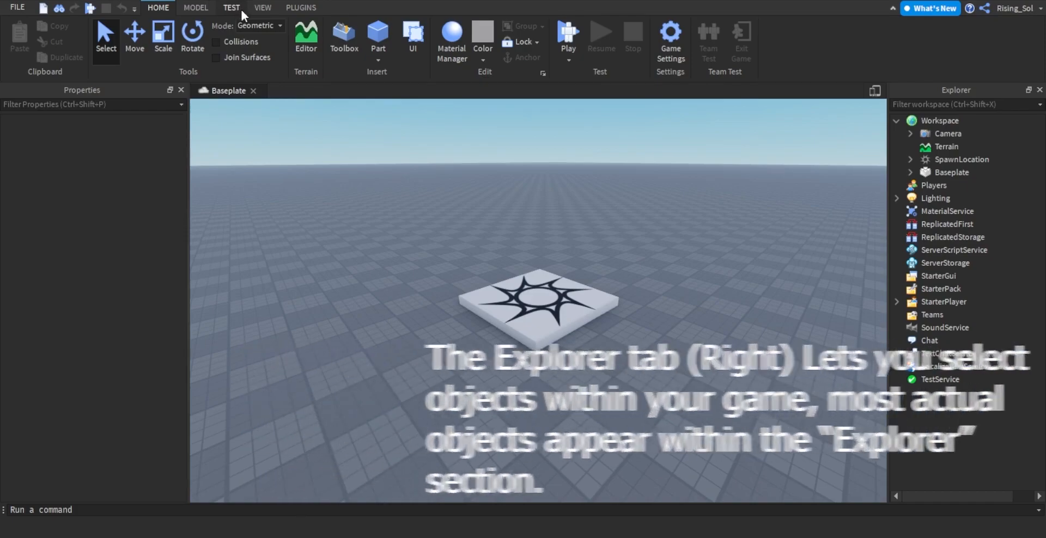
Step: Insert a block, a sphere and further basic part shapes from the Home tab
{"action": "left_click", "coordinate": [262, 7]}
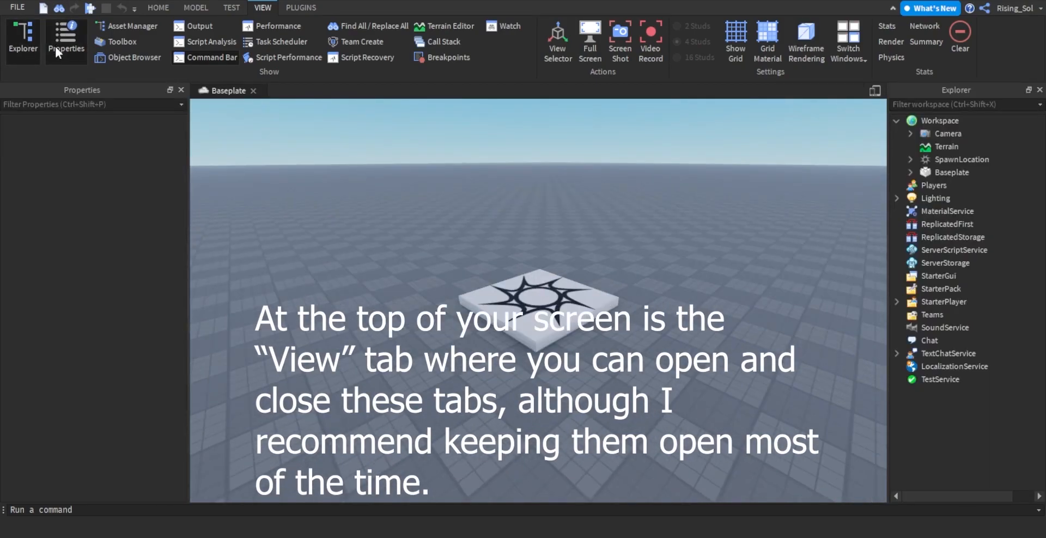
{"action": "left_click", "coordinate": [158, 7]}
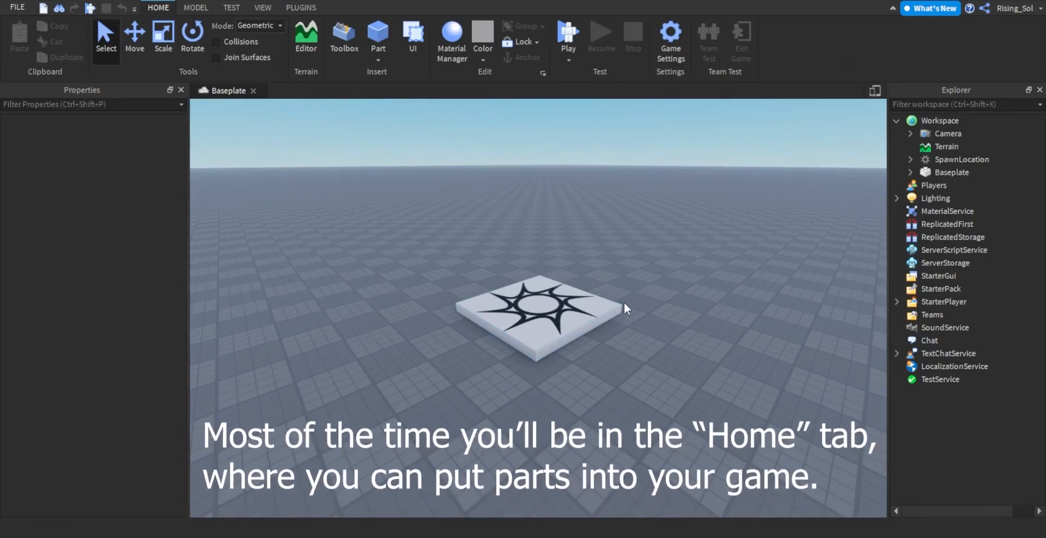
{"action": "mouse_move", "coordinate": [576, 210]}
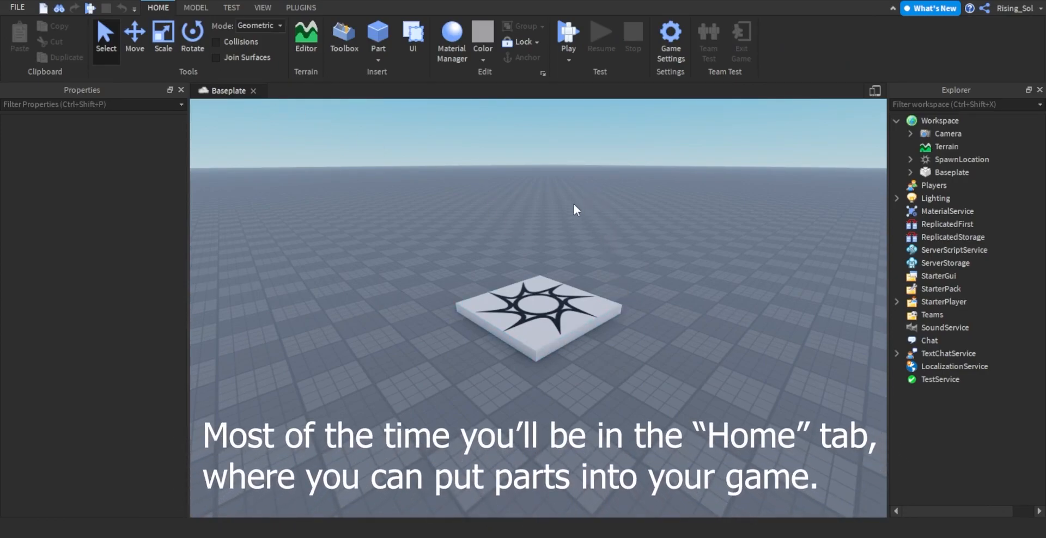
{"action": "mouse_move", "coordinate": [537, 103]}
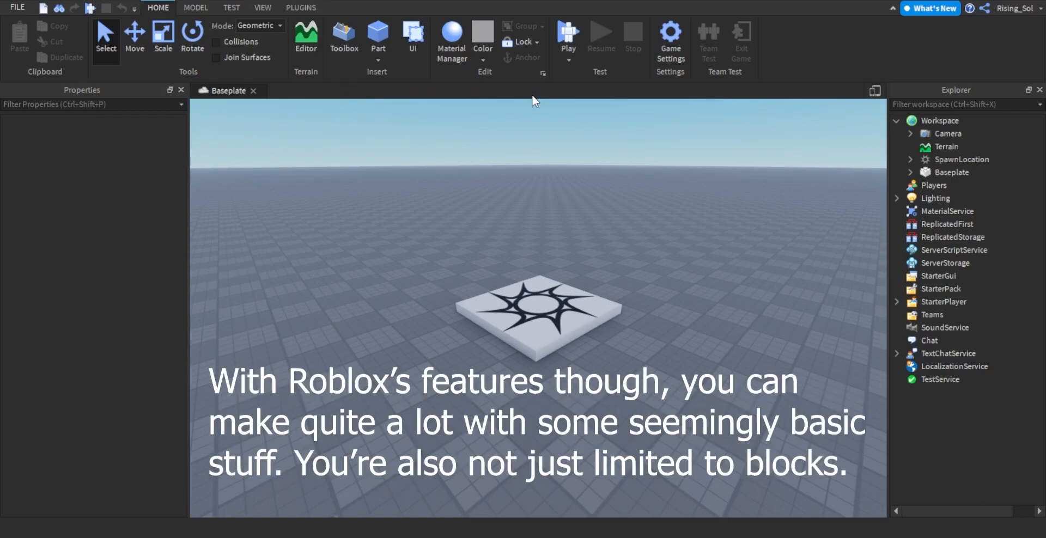
{"action": "mouse_move", "coordinate": [526, 104]}
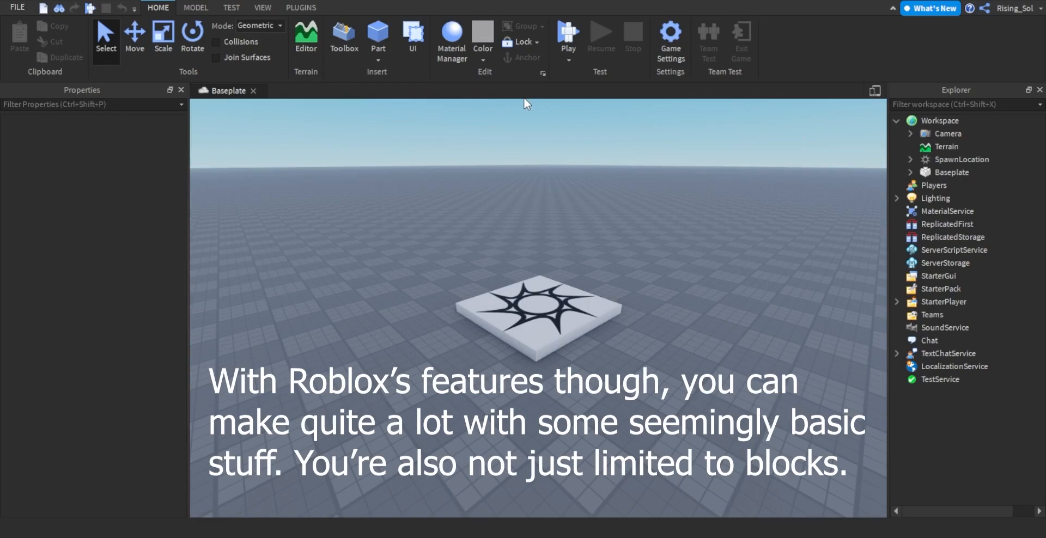
{"action": "mouse_move", "coordinate": [413, 84]}
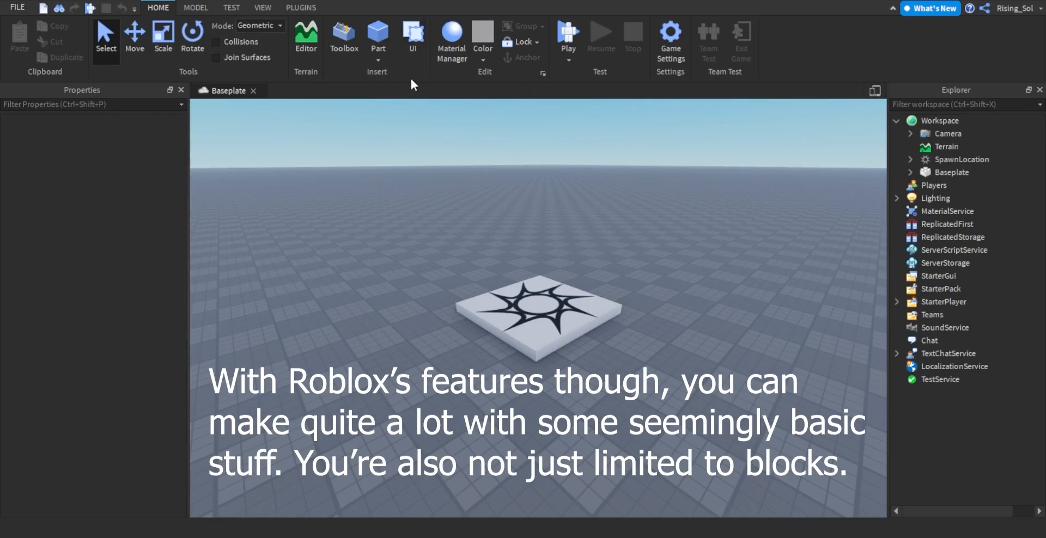
{"action": "mouse_move", "coordinate": [378, 34]}
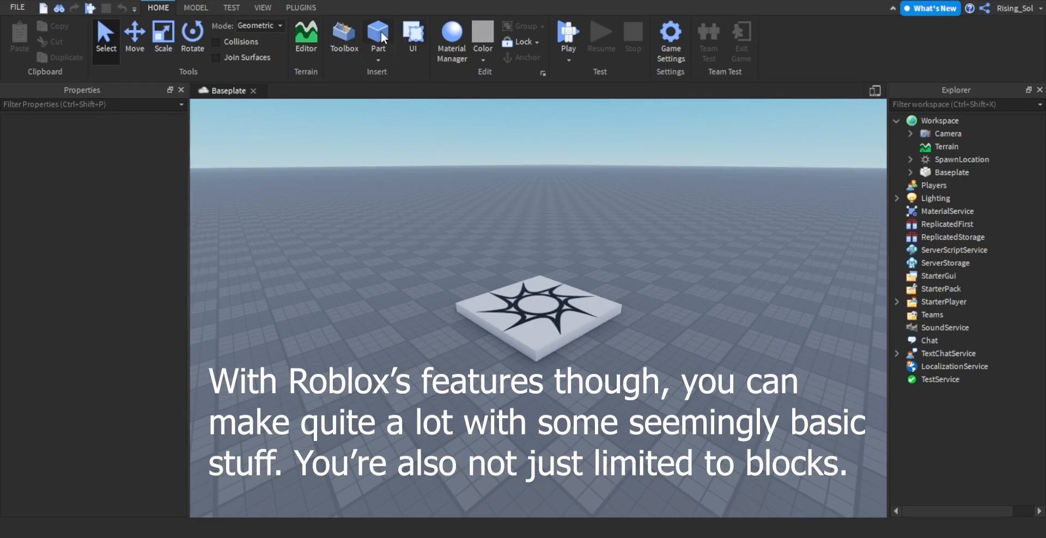
{"action": "left_click", "coordinate": [378, 34]}
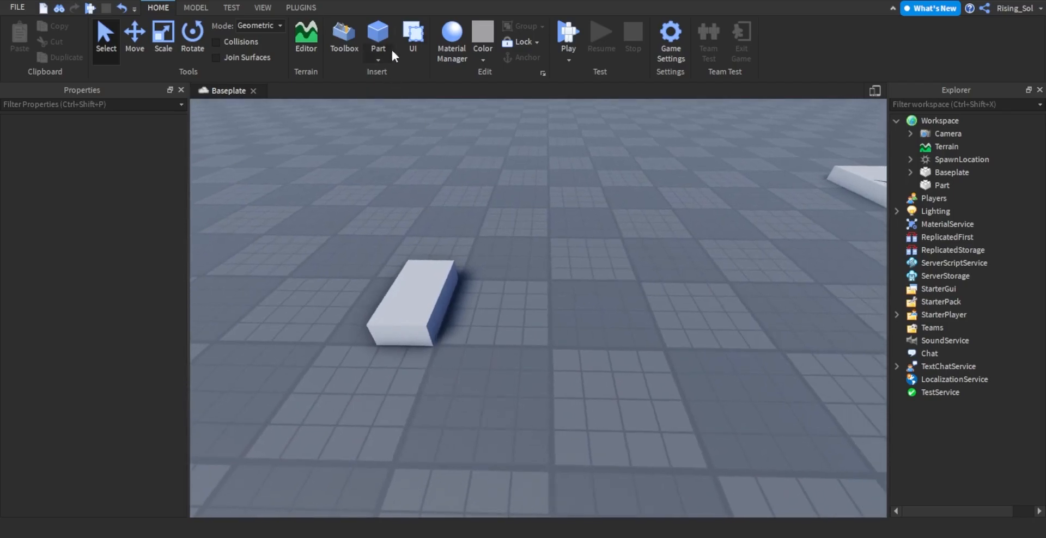
{"action": "left_click", "coordinate": [377, 32]}
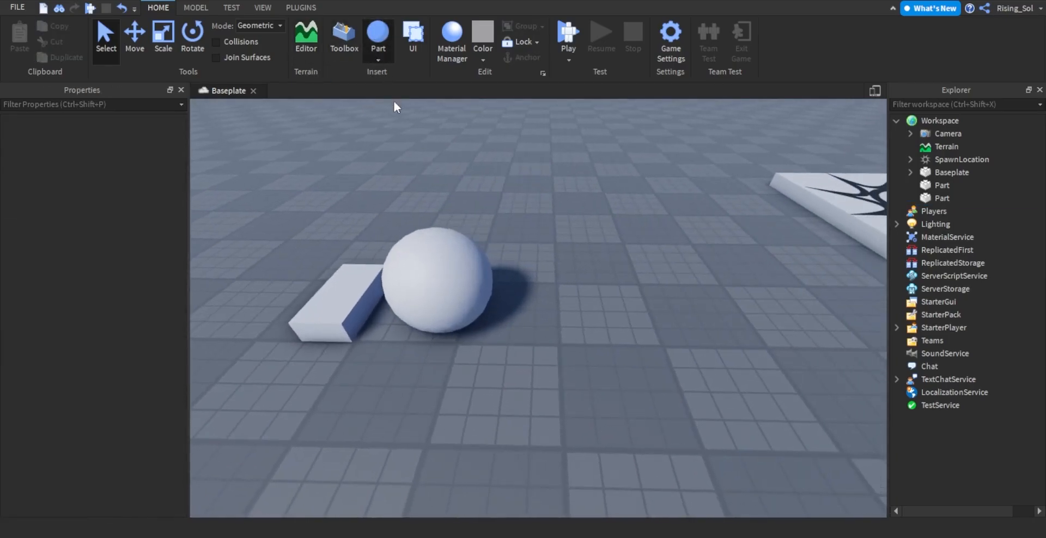
{"action": "left_click", "coordinate": [378, 33]}
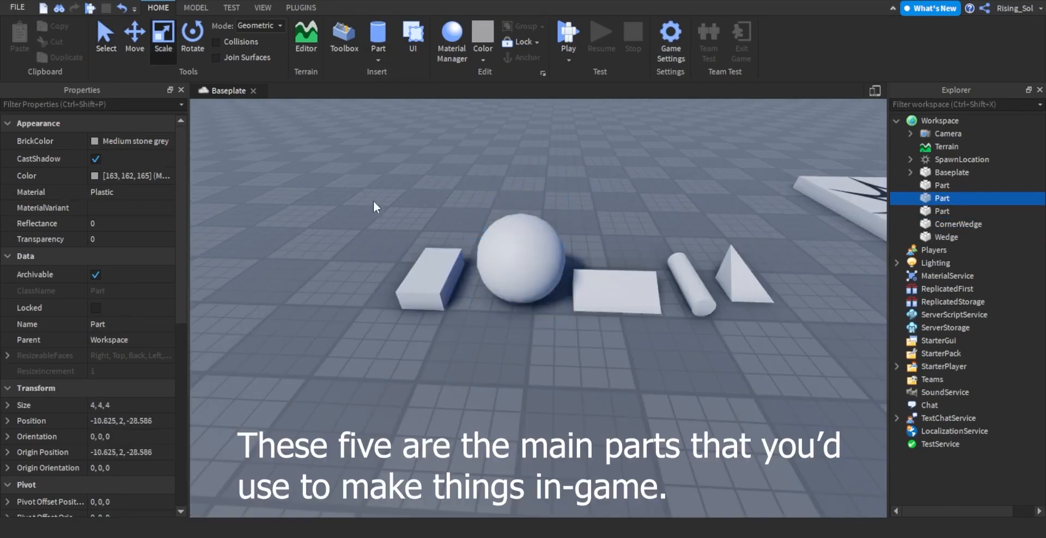
Step: Resize the sphere and the corner wedge with scale handles
{"action": "left_click", "coordinate": [431, 273]}
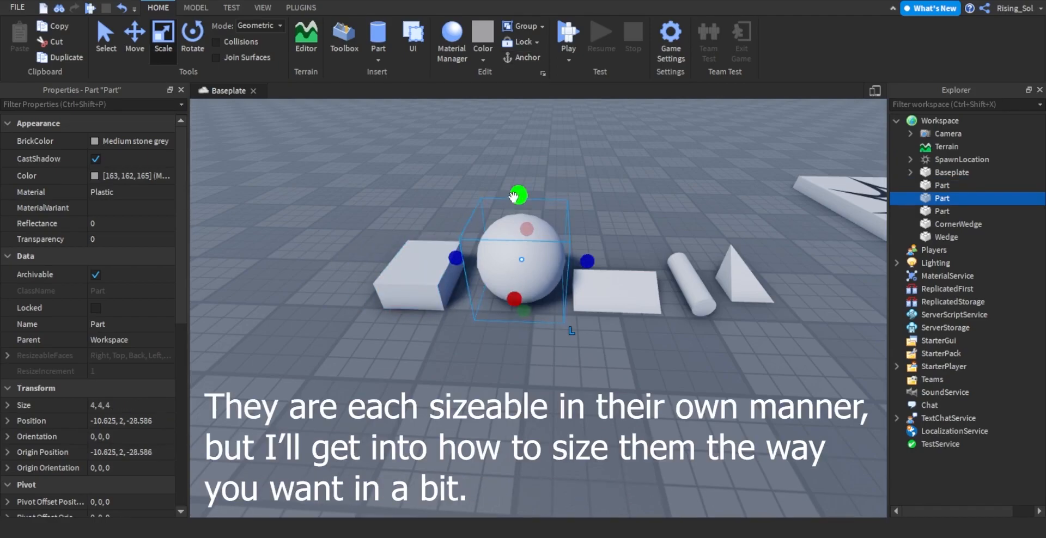
{"action": "left_click_drag", "start_coordinate": [518, 193], "coordinate": [518, 182]}
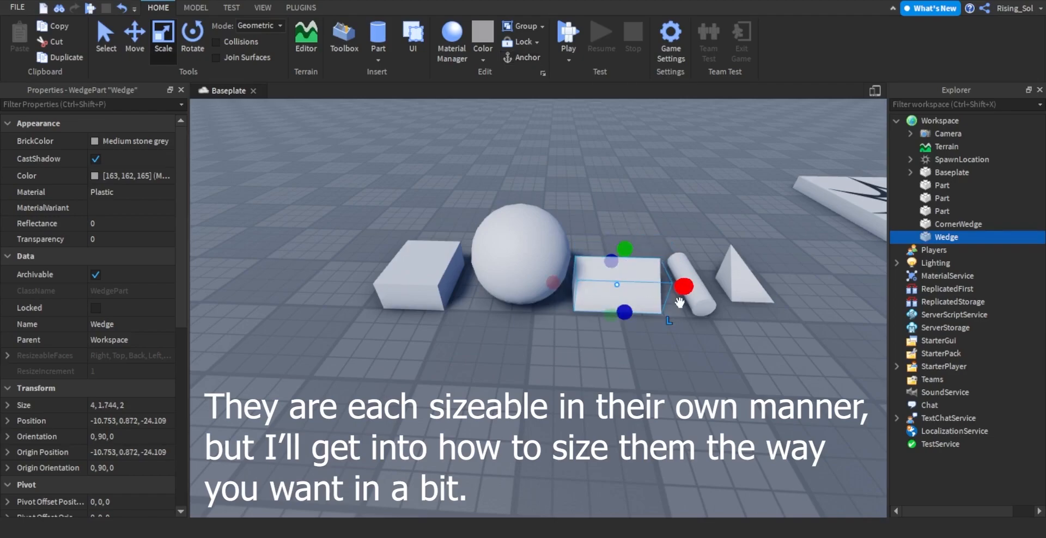
{"action": "left_click", "coordinate": [959, 224]}
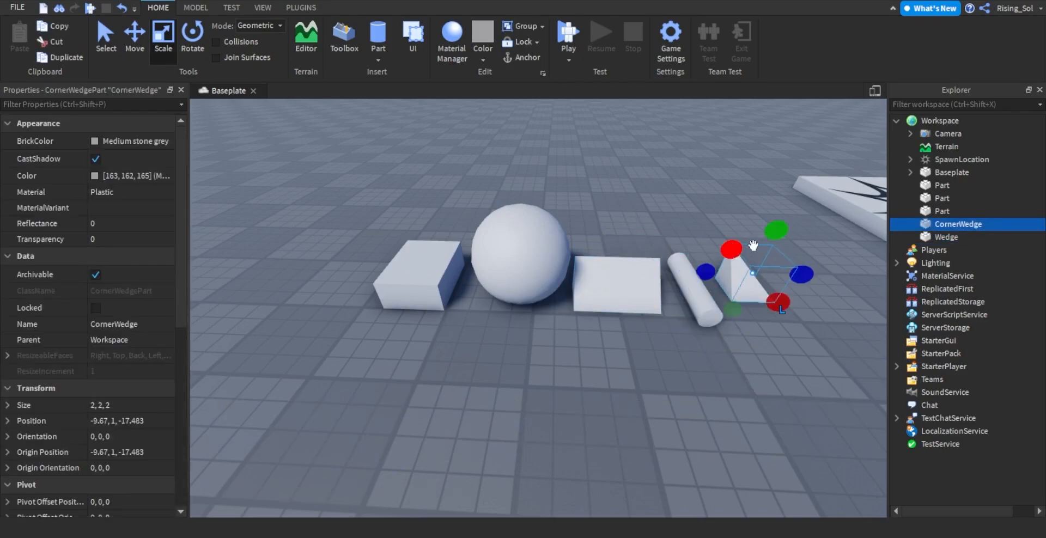
{"action": "left_click_drag", "start_coordinate": [804, 274], "coordinate": [807, 270]}
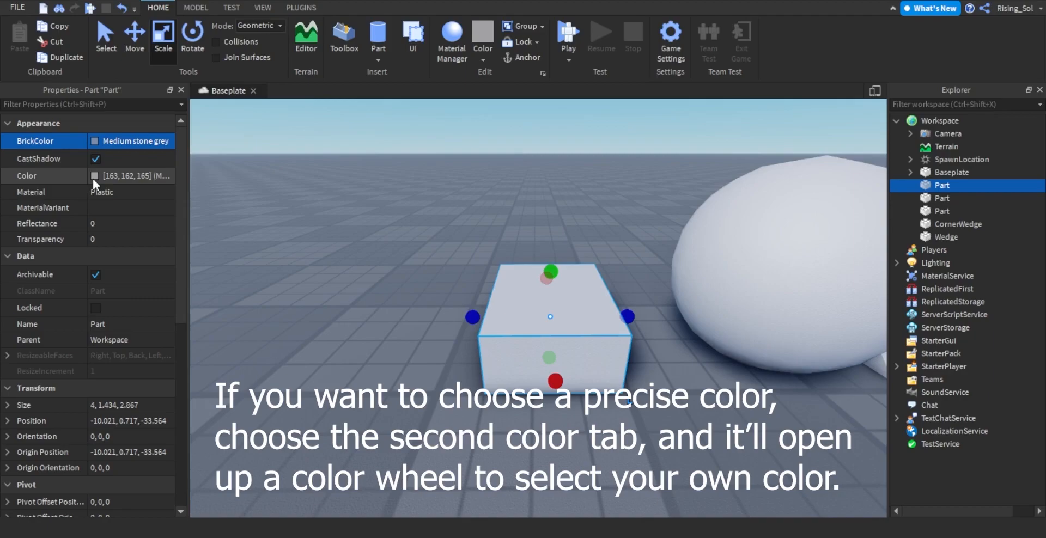
Step: Browse colour choices for the block and set its Material to SmoothPlastic
{"action": "left_click", "coordinate": [134, 37]}
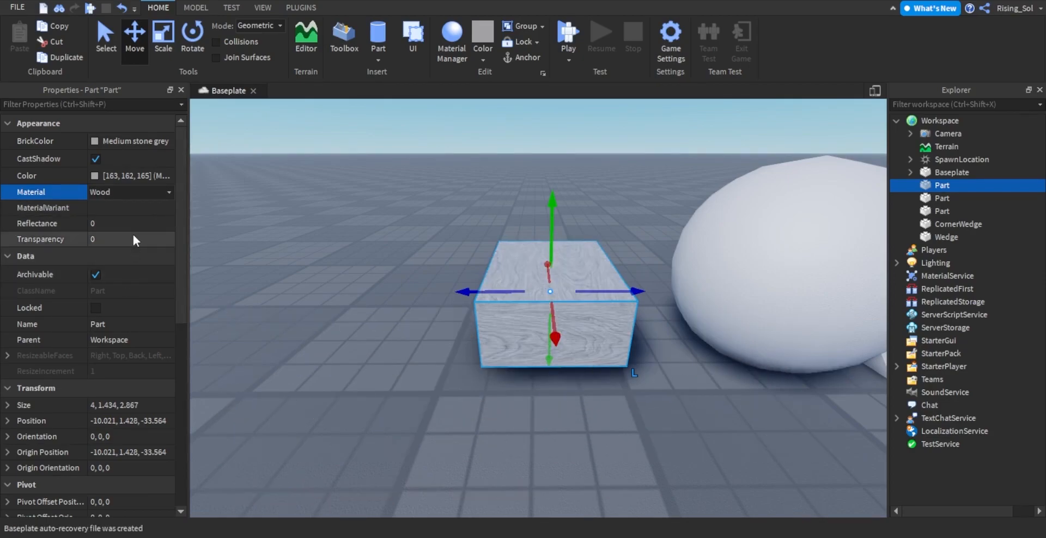
{"action": "mouse_move", "coordinate": [127, 280]}
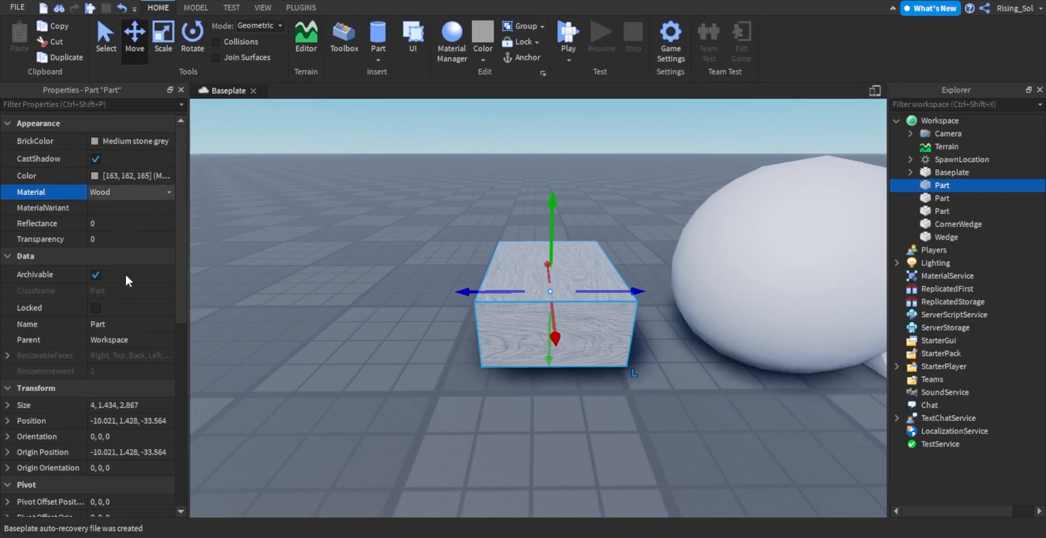
{"action": "left_click", "coordinate": [130, 193]}
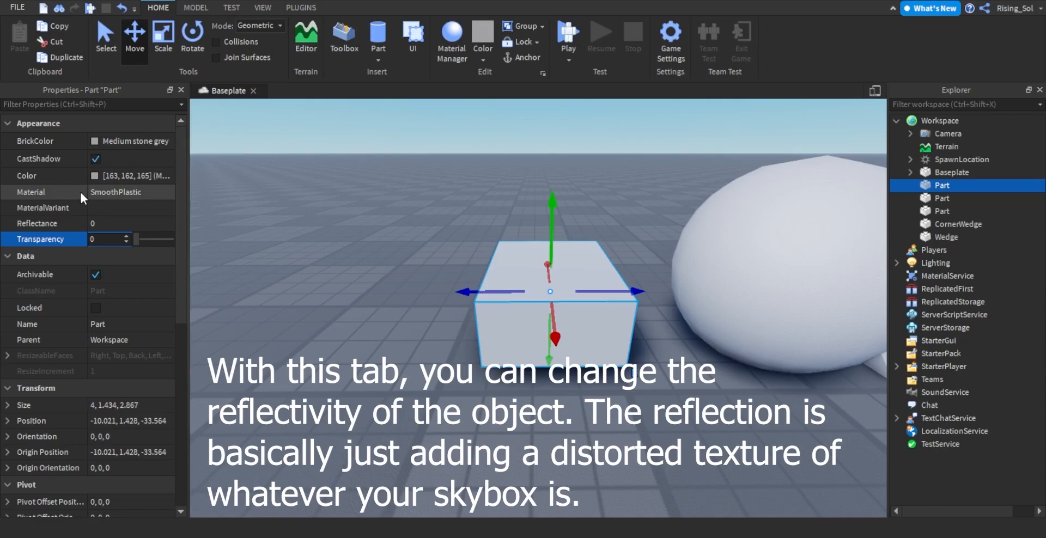
{"action": "scroll", "scroll_direction": "down", "scroll_amount": 3}
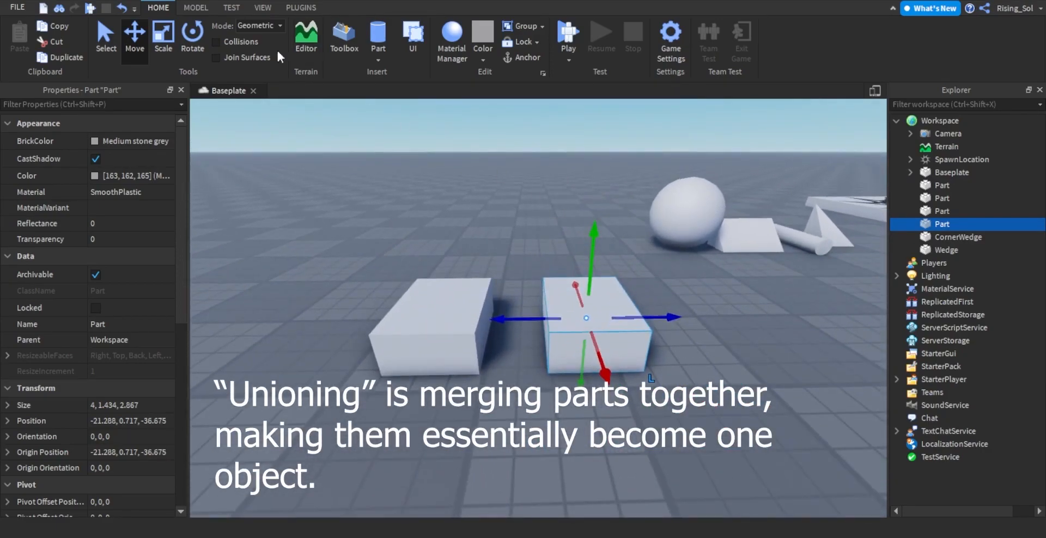
Step: Union the two side-by-side blocks, split them apart again, and group them into a Model
{"action": "left_click", "coordinate": [195, 7]}
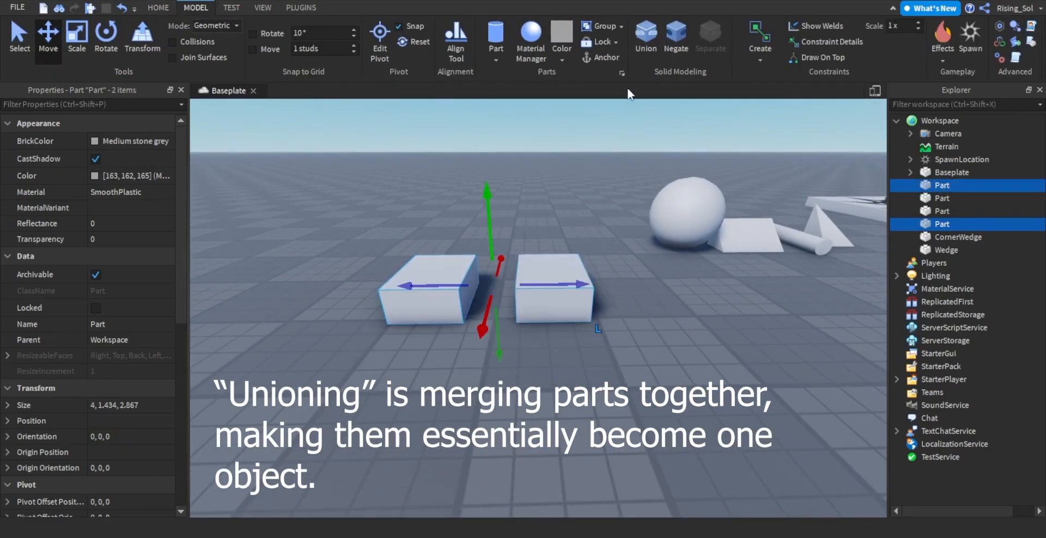
{"action": "left_click", "coordinate": [645, 36]}
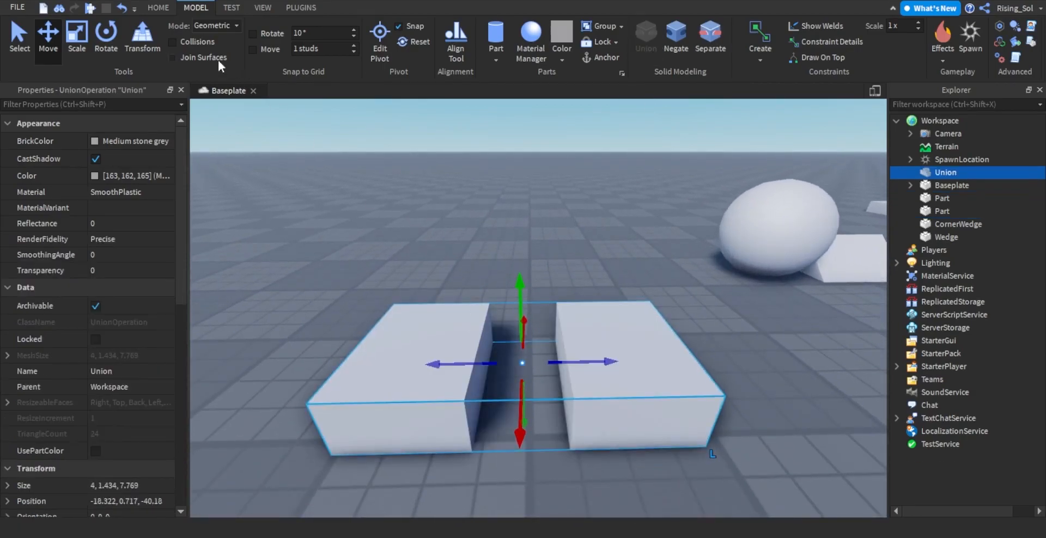
{"action": "left_click", "coordinate": [76, 37]}
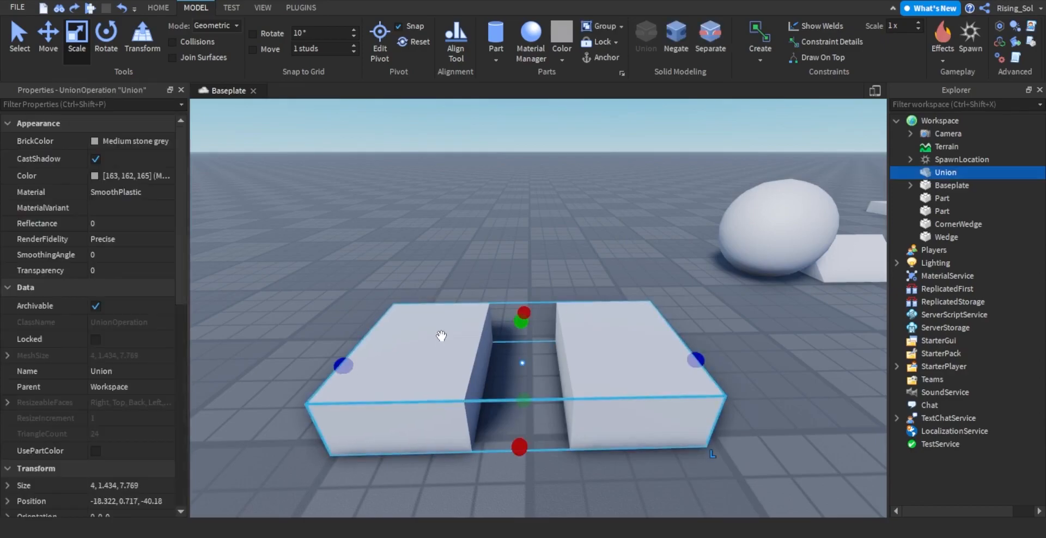
{"action": "left_click", "coordinate": [710, 40]}
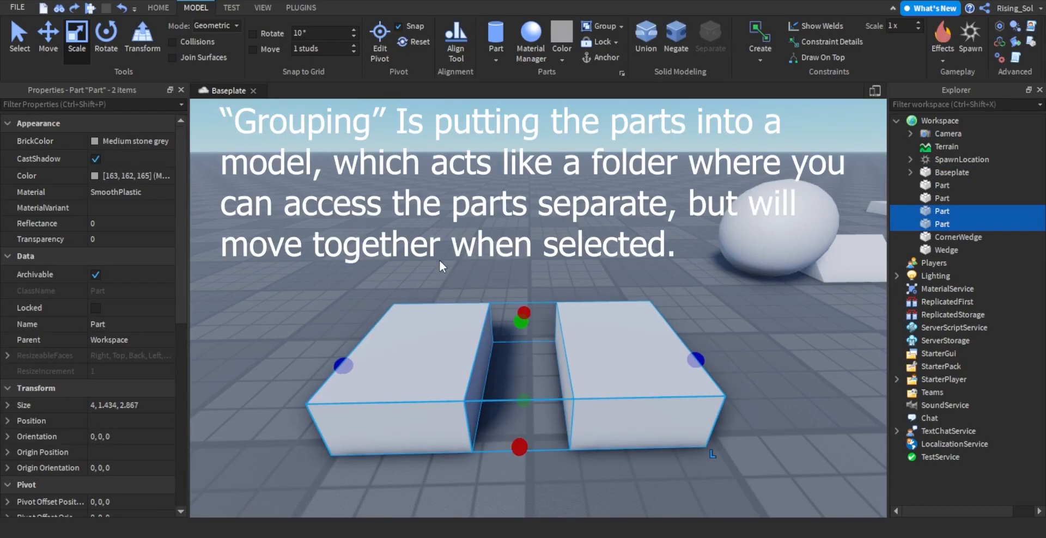
{"action": "left_click", "coordinate": [600, 27]}
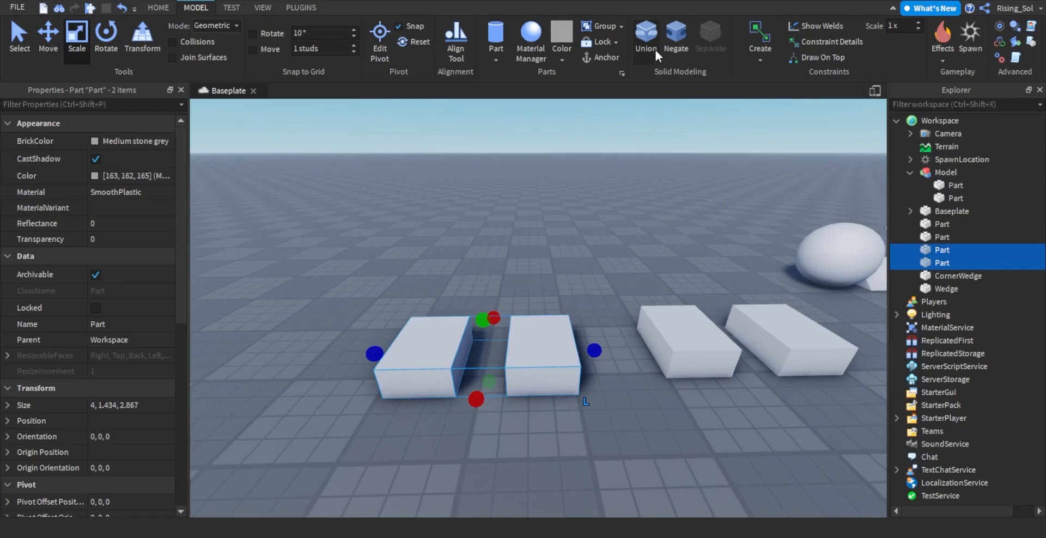
Step: Union the loose block pair and scale it taller, then union the cube with the sphere
{"action": "left_click", "coordinate": [644, 35]}
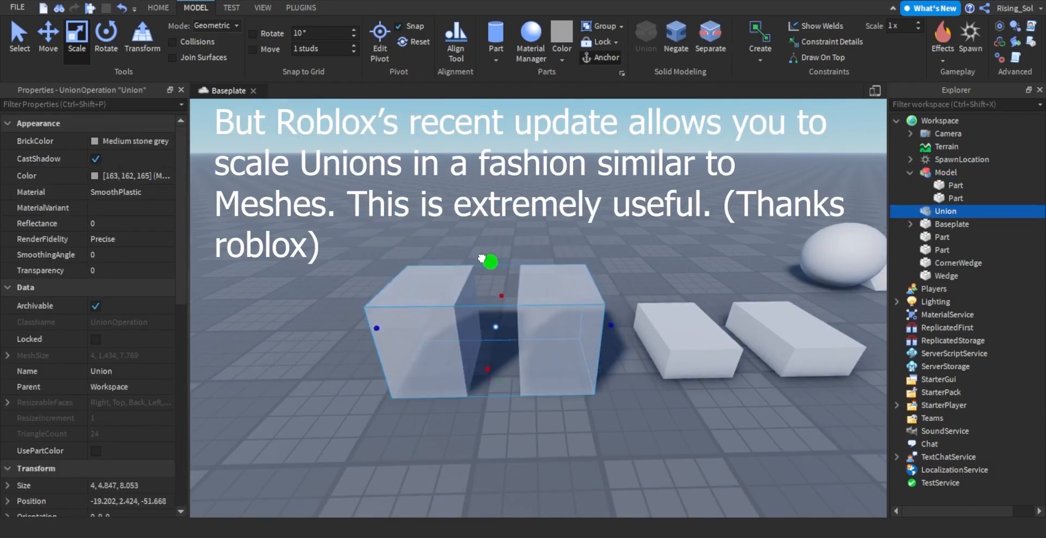
{"action": "left_click_drag", "start_coordinate": [489, 261], "coordinate": [337, 268]}
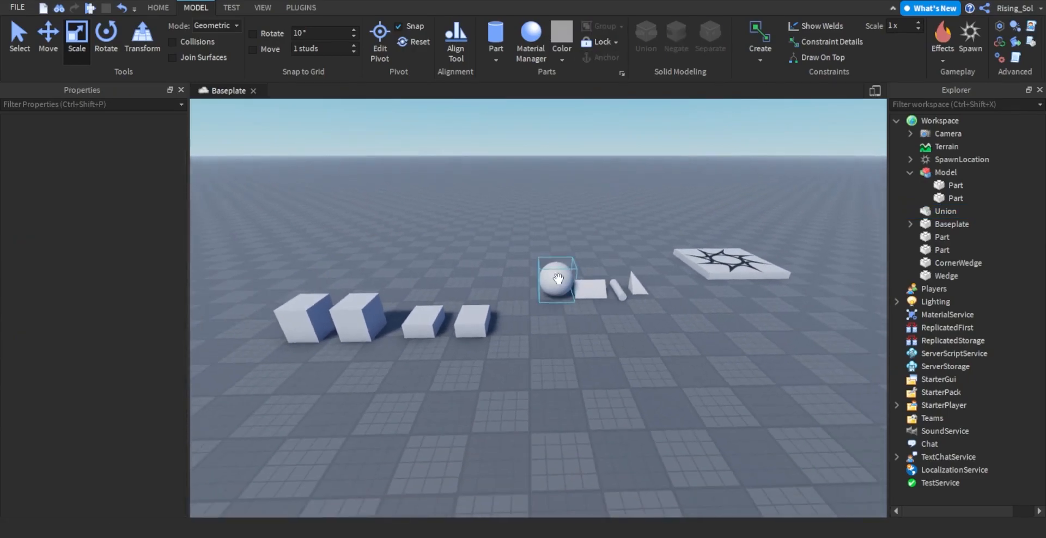
{"action": "left_click", "coordinate": [557, 279]}
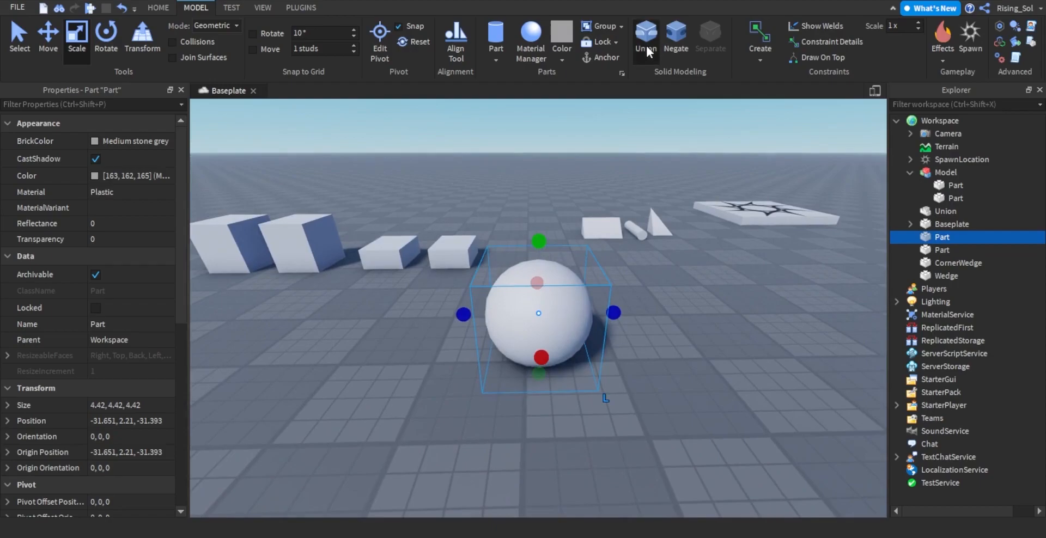
{"action": "left_click", "coordinate": [645, 36]}
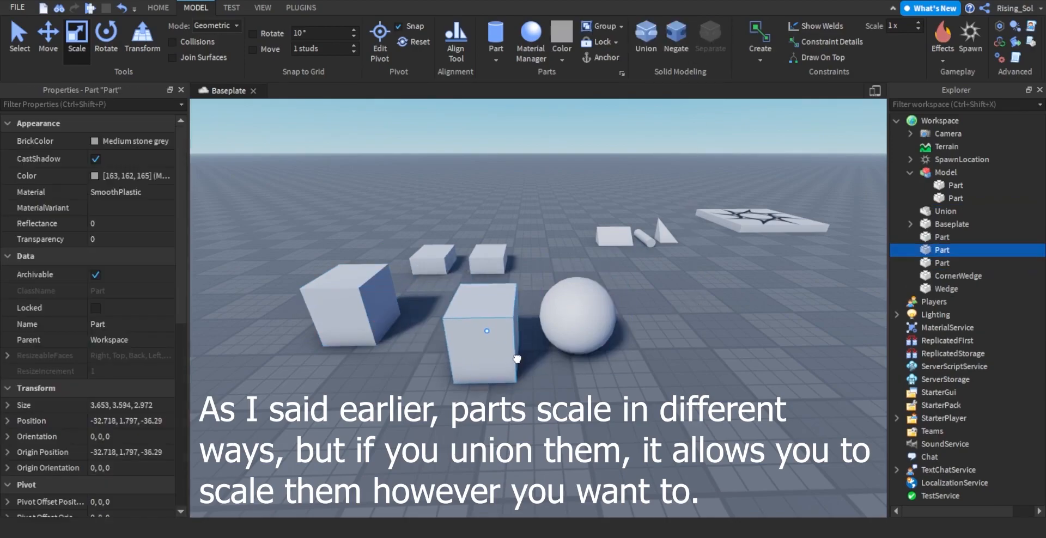
{"action": "left_click", "coordinate": [644, 37]}
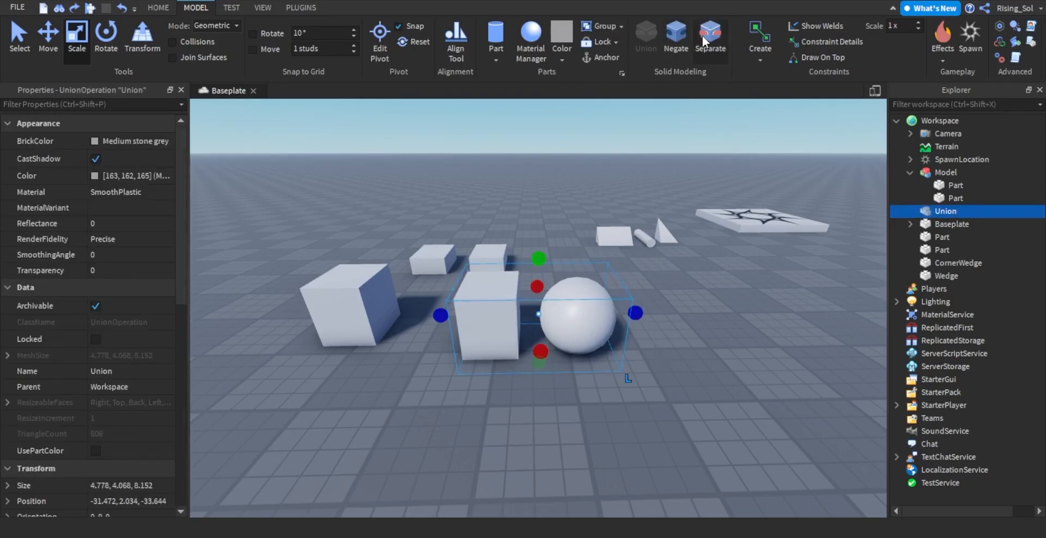
Step: Separate the cube-and-sphere union back into its individual pieces
{"action": "left_click", "coordinate": [710, 33]}
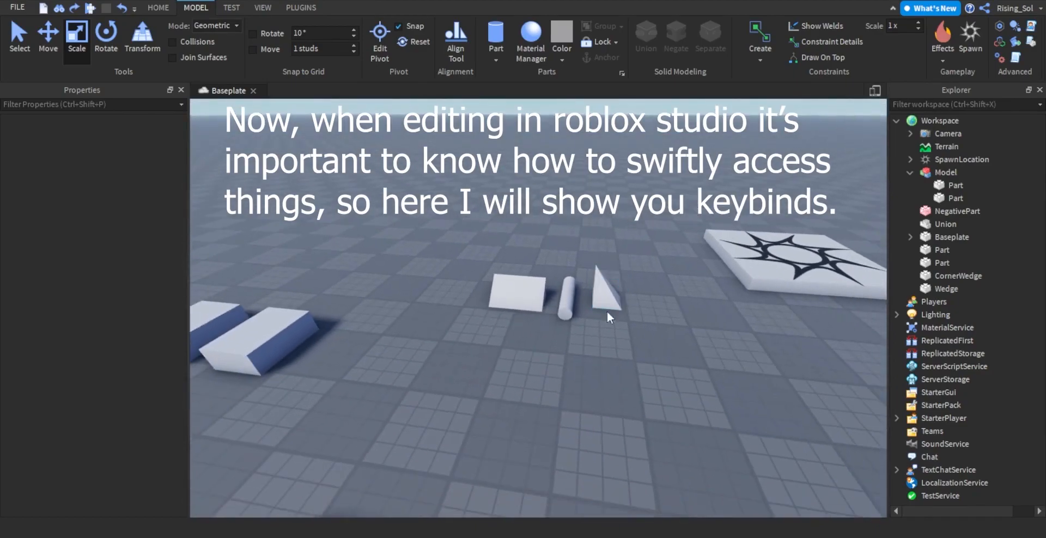
Step: Rotate the wedge with Ctrl+R, select all, then duplicate a block and move it aside
{"action": "left_click", "coordinate": [571, 295]}
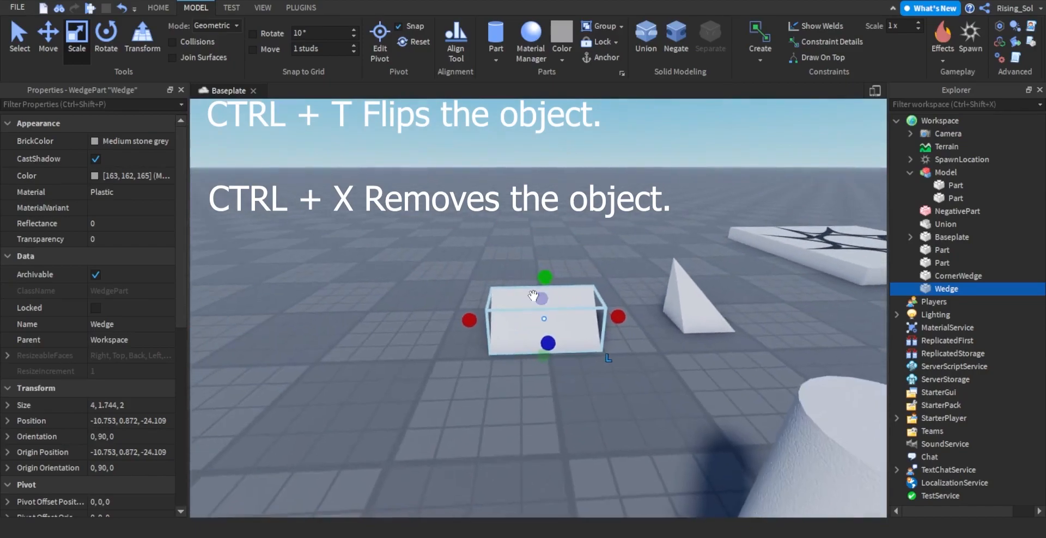
{"action": "key", "text": "ctrl+r"}
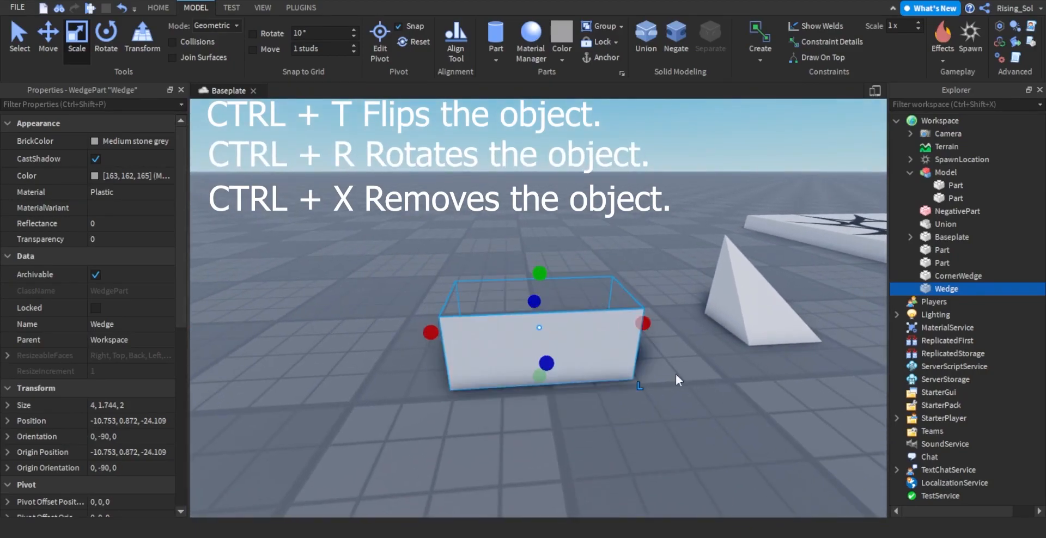
{"action": "key", "text": "ctrl+t"}
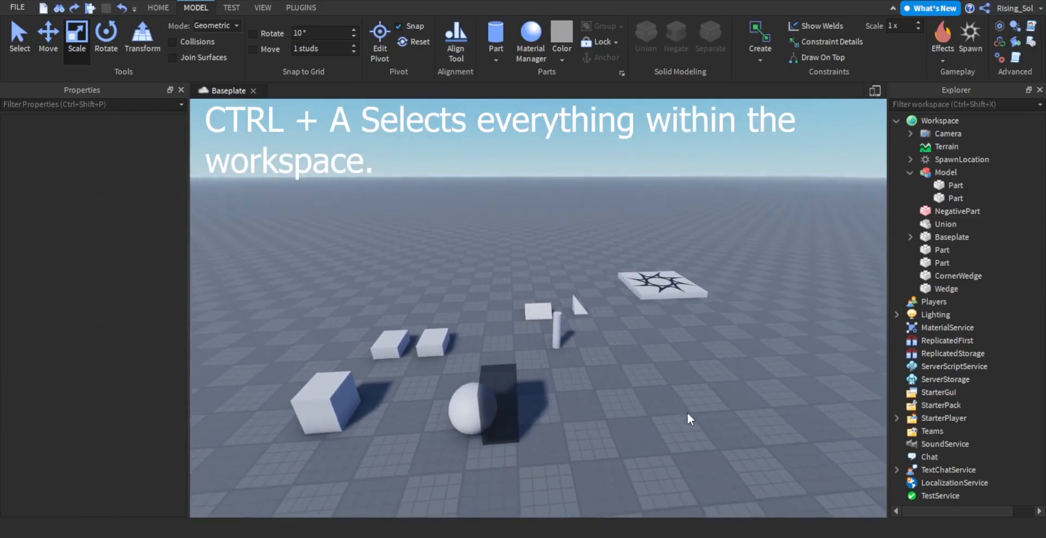
{"action": "key", "text": "ctrl+a"}
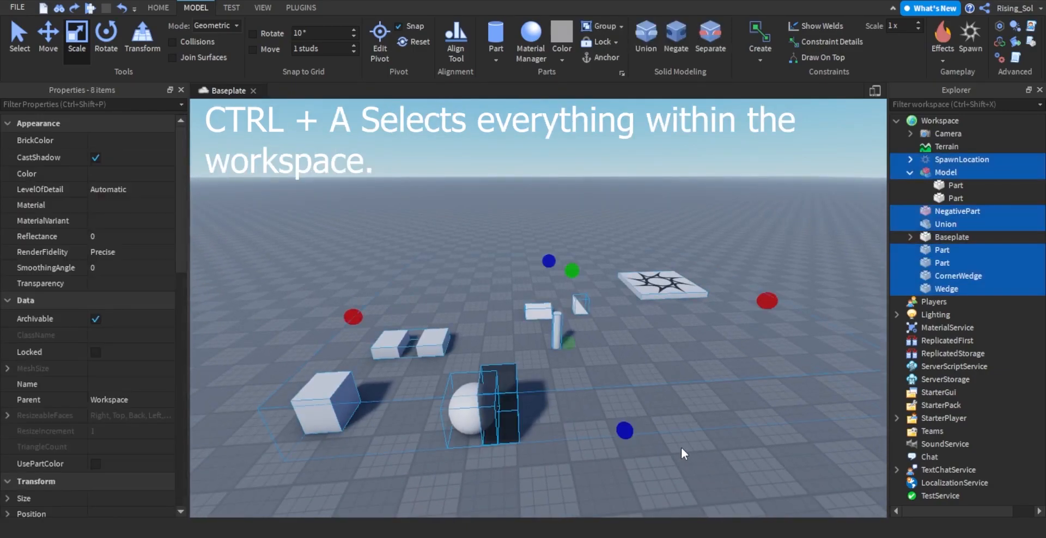
{"action": "left_click", "coordinate": [678, 448]}
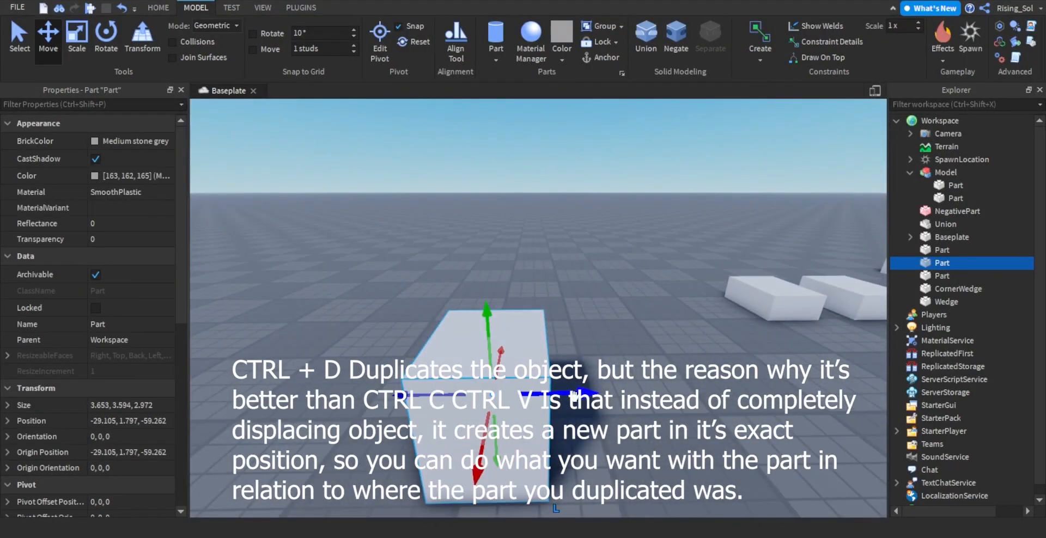
{"action": "left_click_drag", "start_coordinate": [570, 393], "coordinate": [661, 290]}
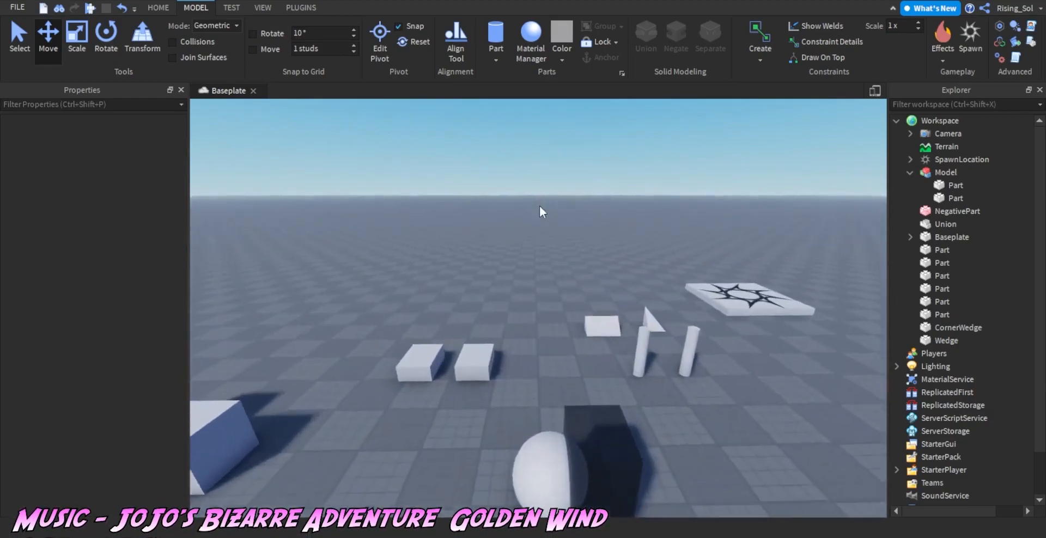
{"action": "left_click", "coordinate": [945, 172]}
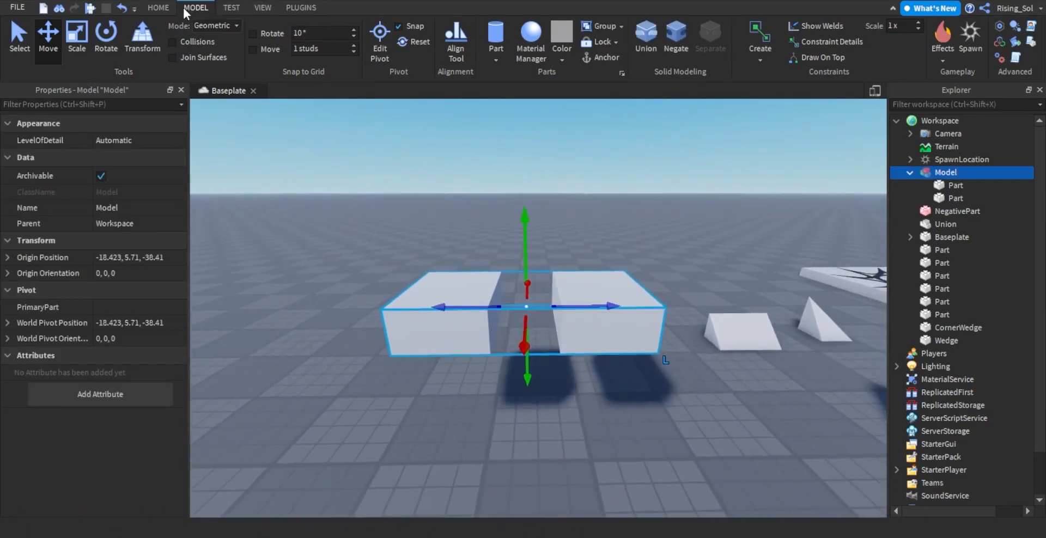
Step: From the Home tools, select a block and begin editing its Material property
{"action": "left_click", "coordinate": [158, 8]}
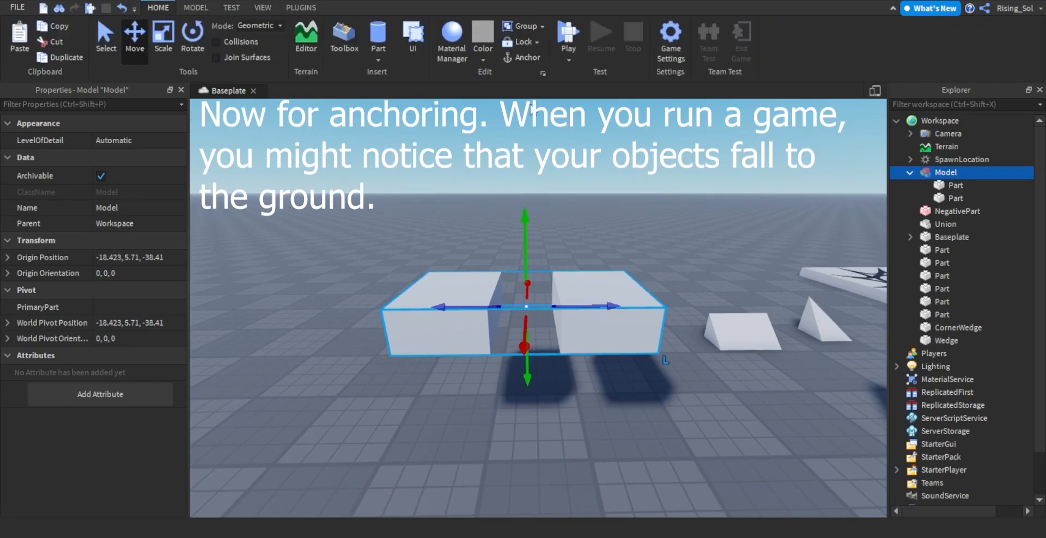
{"action": "left_click", "coordinate": [568, 36]}
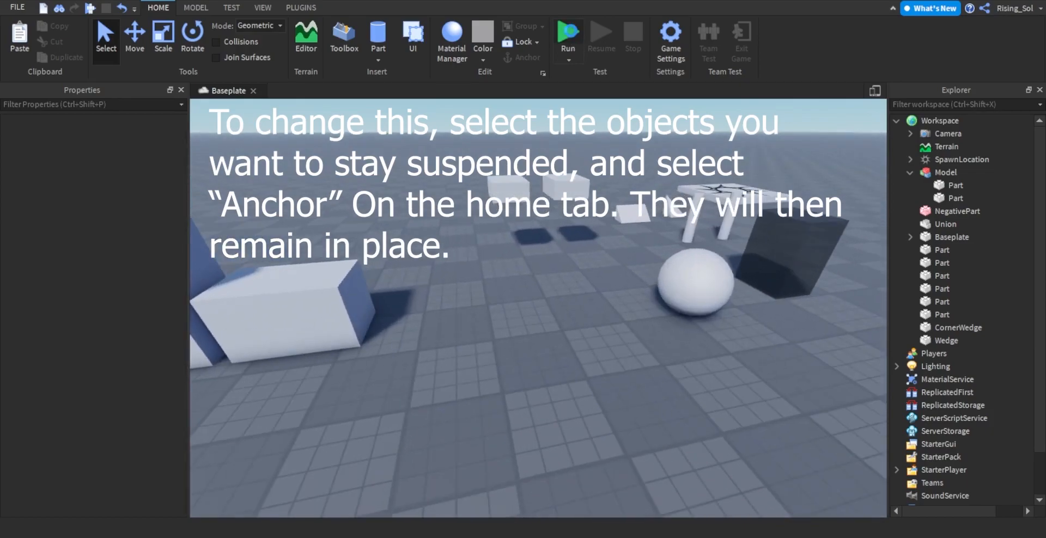
{"action": "left_click", "coordinate": [568, 35]}
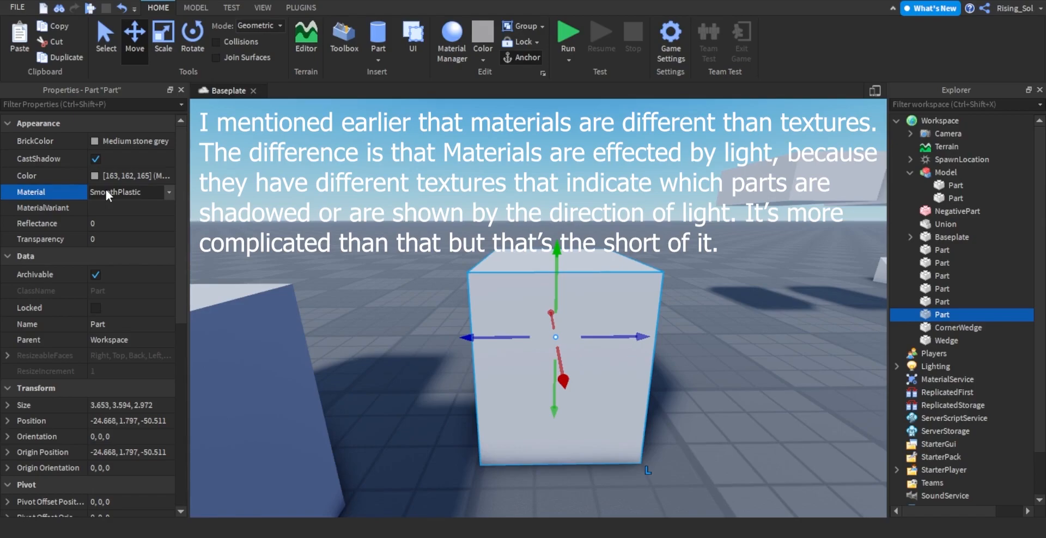
Step: Try Neon, Glacier, Granite and Ground on the block, settle on Granite, and insert a new part
{"action": "left_click", "coordinate": [127, 192]}
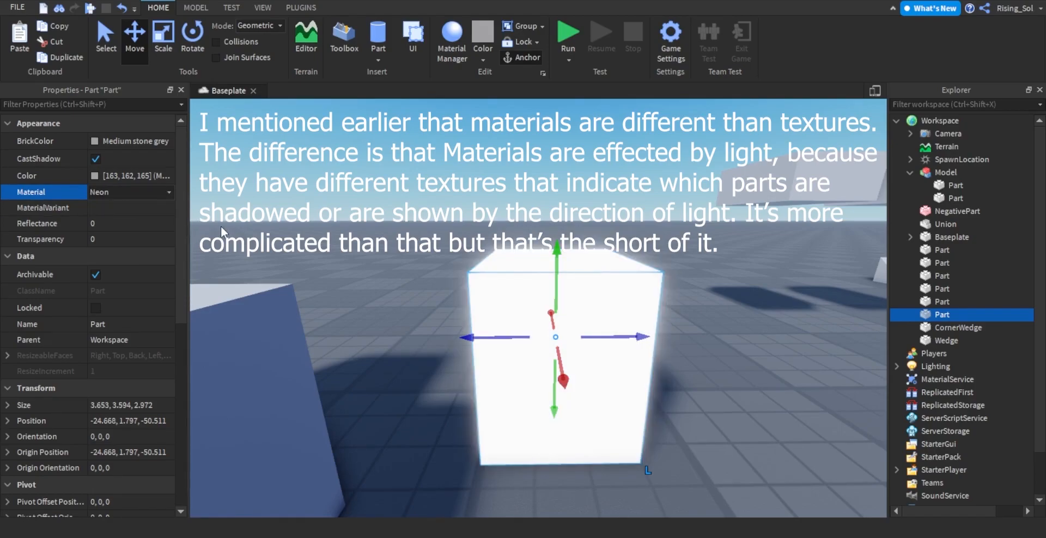
{"action": "left_click", "coordinate": [130, 193]}
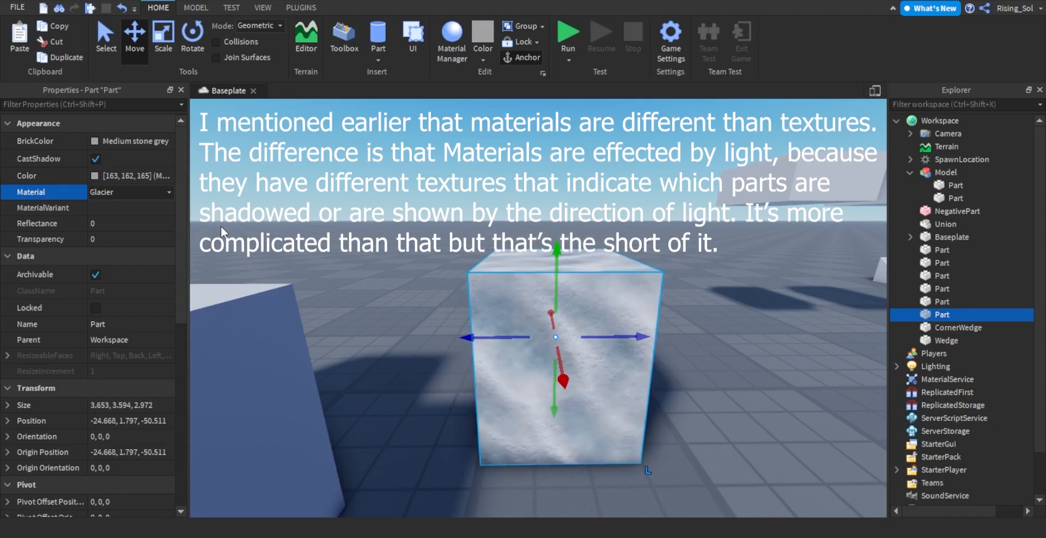
{"action": "left_click", "coordinate": [130, 192]}
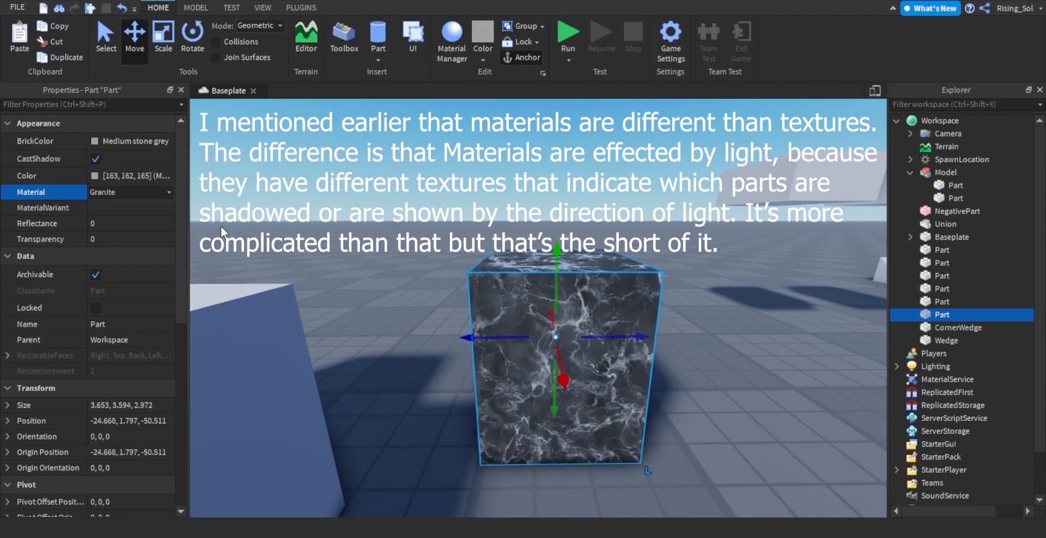
{"action": "left_click", "coordinate": [127, 192]}
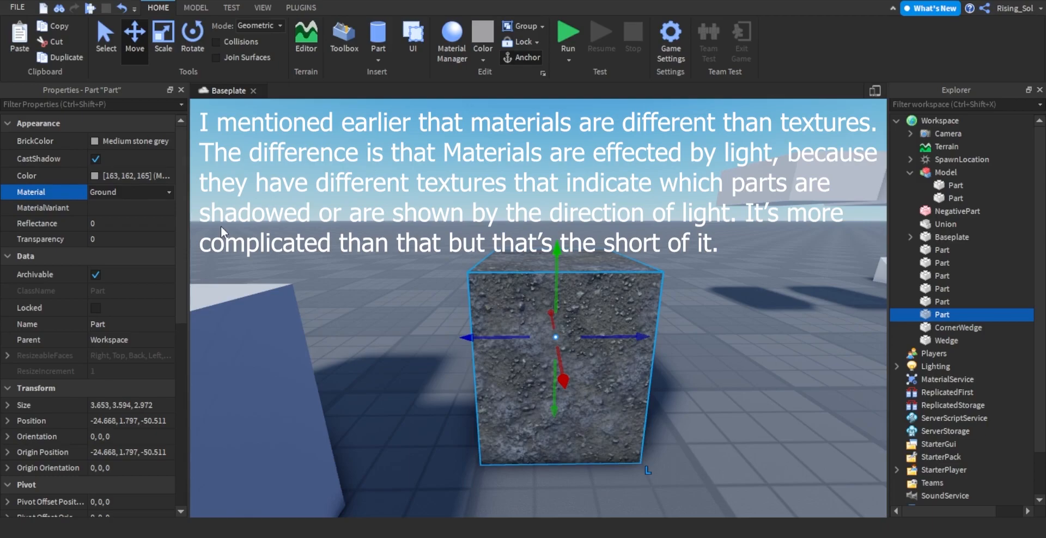
{"action": "left_click", "coordinate": [130, 192]}
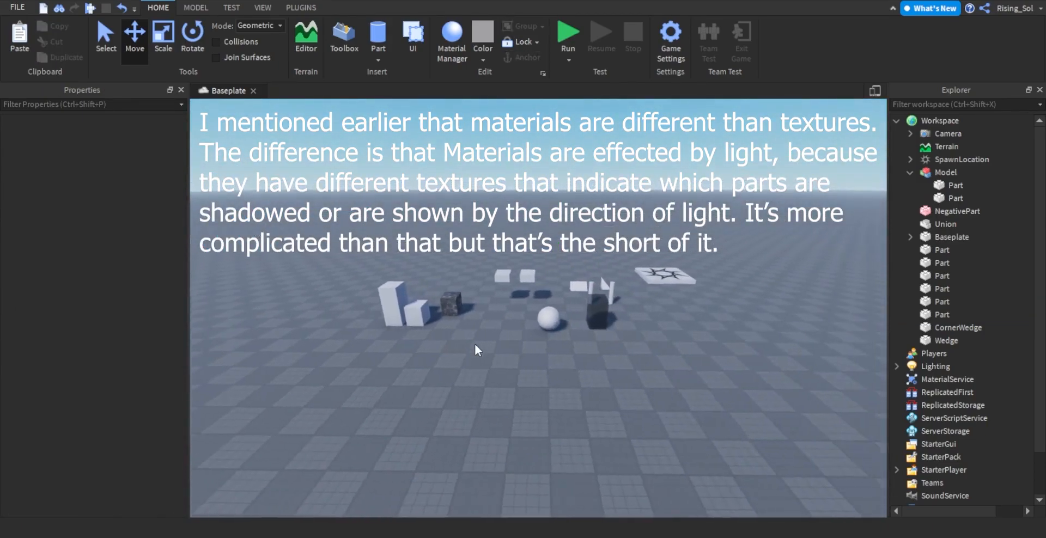
{"action": "left_click", "coordinate": [300, 8]}
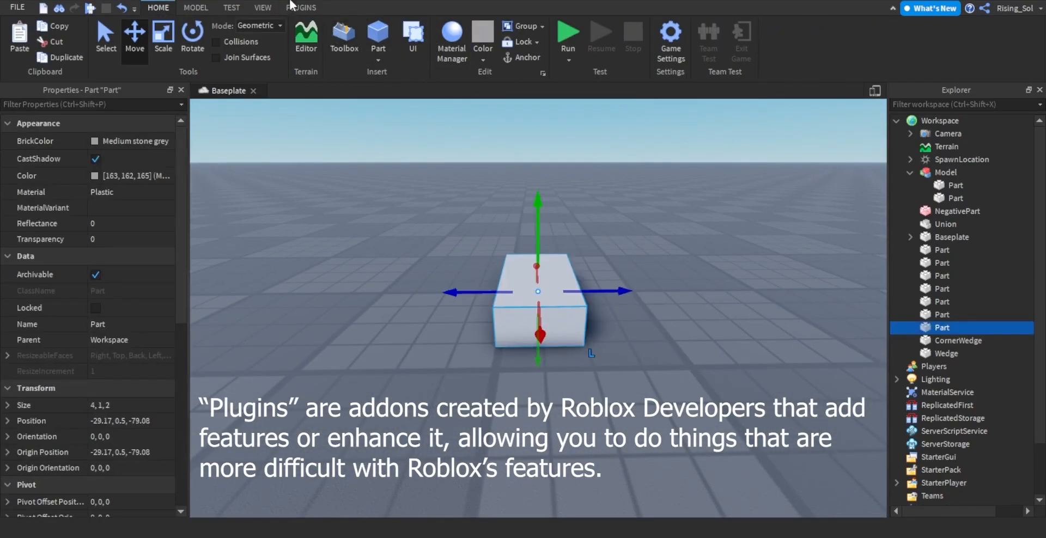
Step: Show the installed plugins and use one to generate the sloped block parts
{"action": "left_click", "coordinate": [301, 7]}
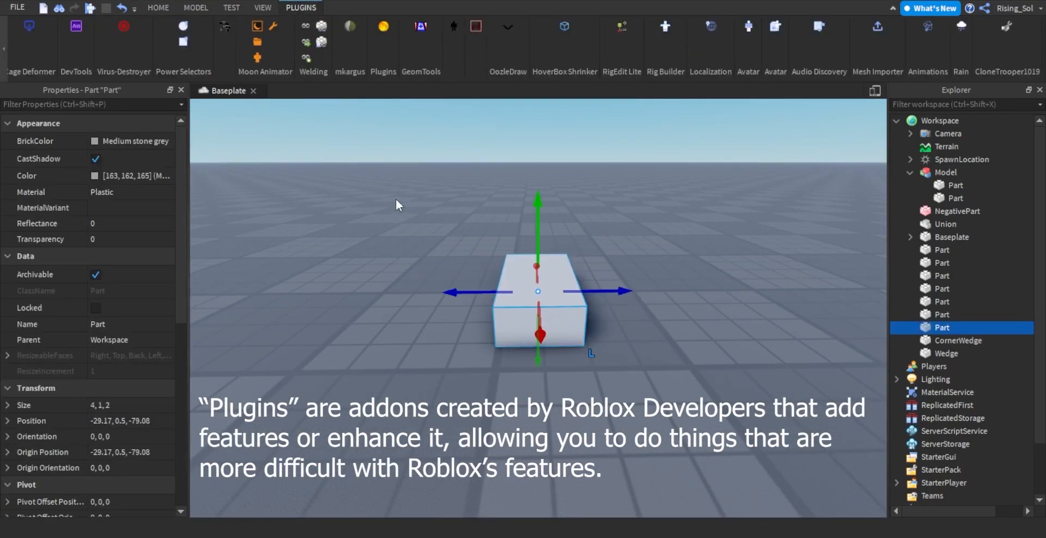
{"action": "mouse_move", "coordinate": [458, 268]}
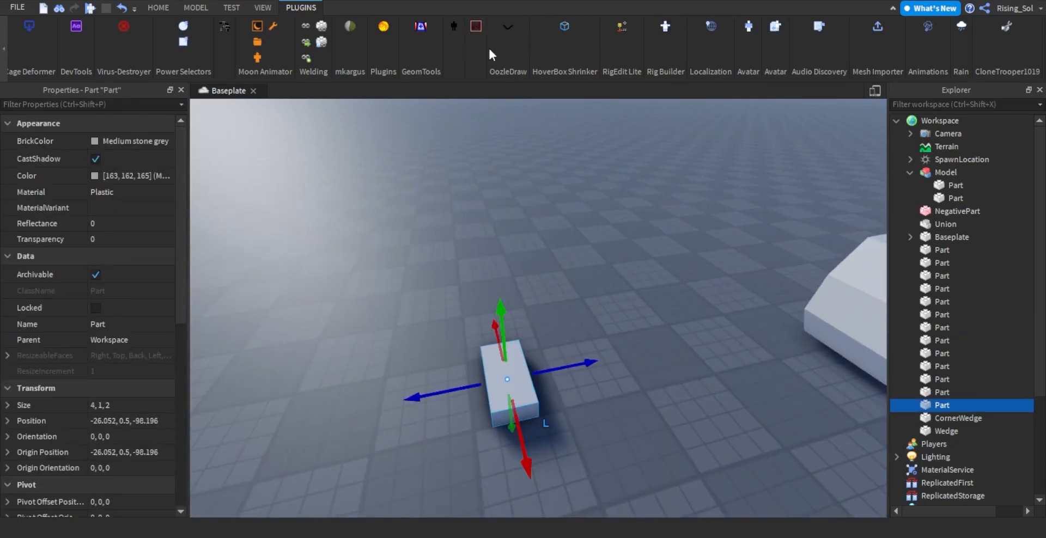
{"action": "left_click", "coordinate": [476, 26]}
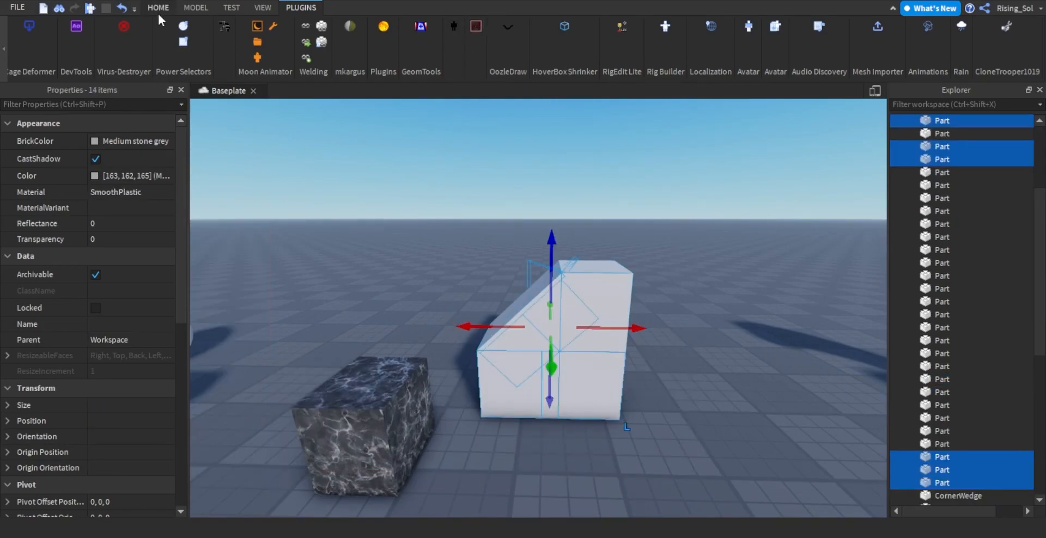
Step: Union the sloped parts, then adjust Lighting's Technology and set ColorShift_Top to 30, 255, 105
{"action": "left_click", "coordinate": [195, 7]}
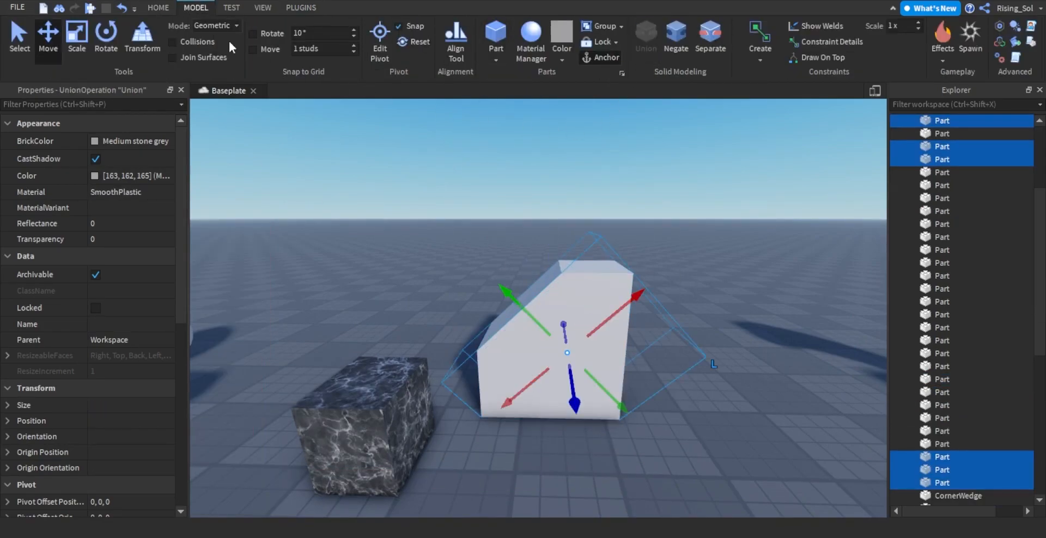
{"action": "left_click", "coordinate": [158, 7]}
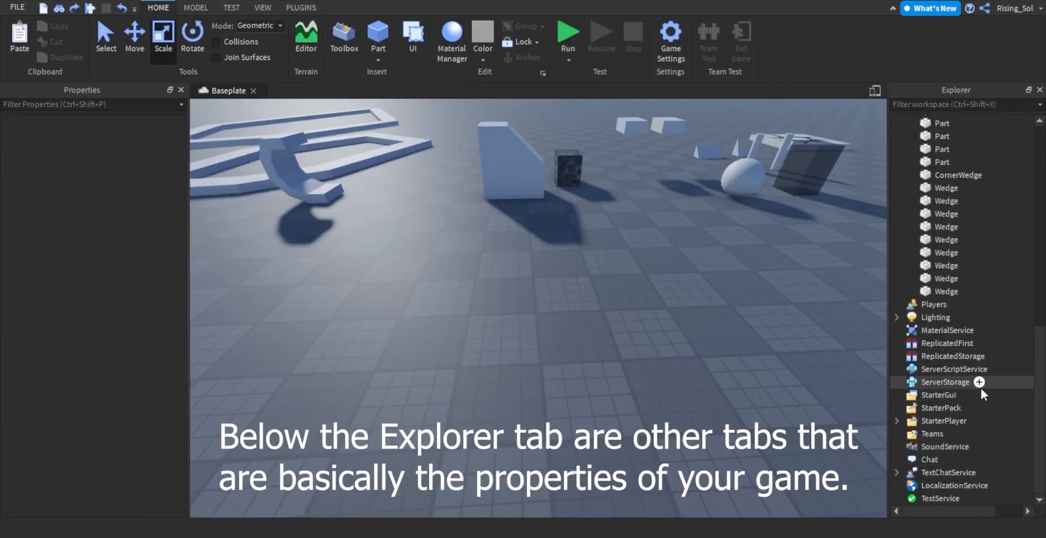
{"action": "left_click", "coordinate": [936, 317]}
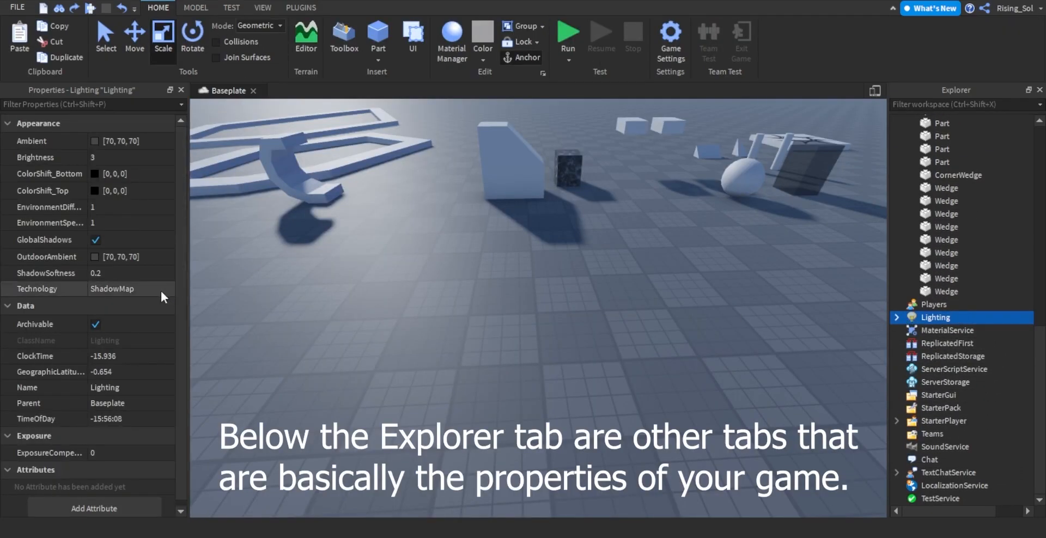
{"action": "left_click", "coordinate": [106, 273]}
{"action": "type", "text": "0"}
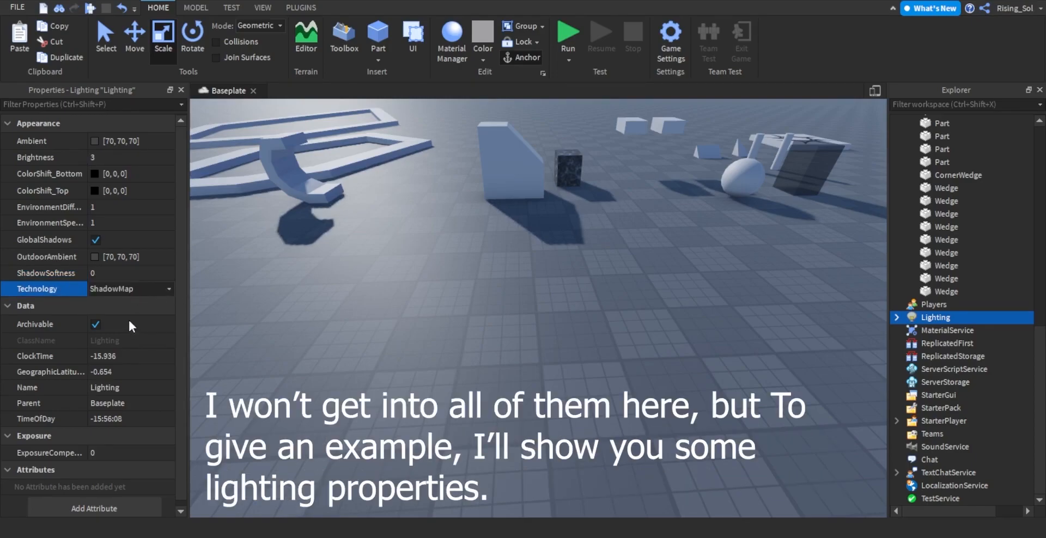
{"action": "left_click", "coordinate": [130, 288]}
{"action": "type", "text": "2.5"}
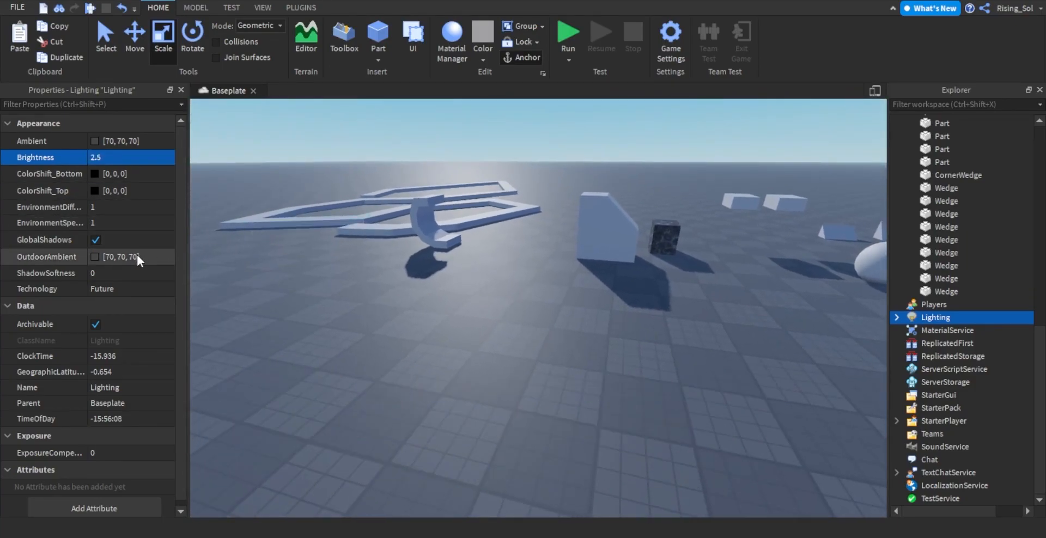
{"action": "left_click", "coordinate": [43, 190]}
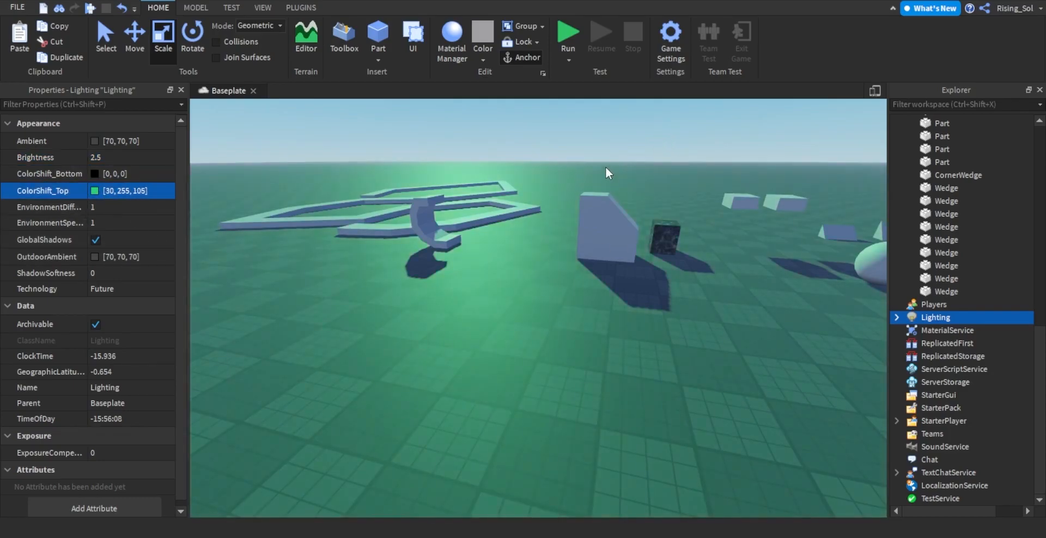
{"action": "left_click", "coordinate": [120, 190]}
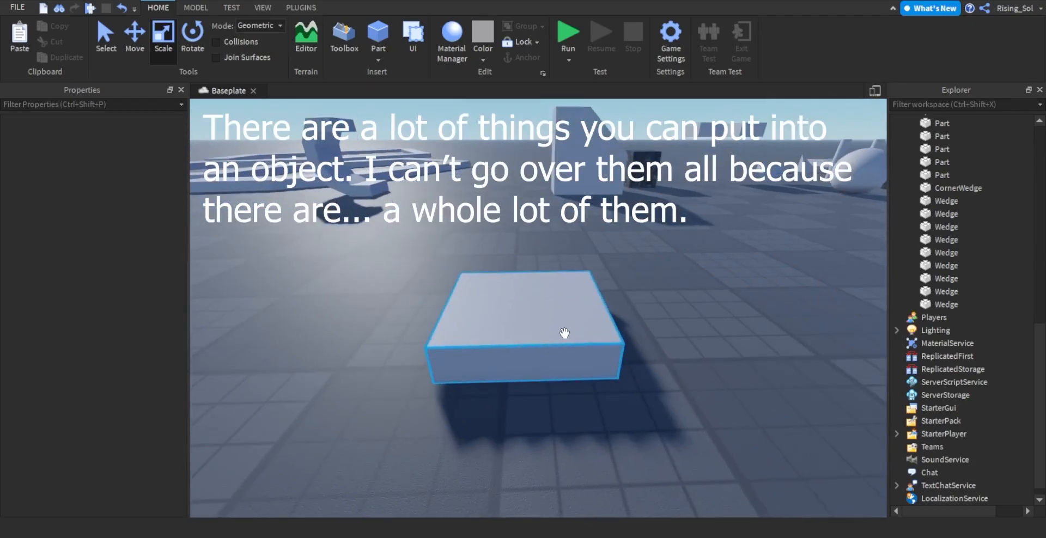
Step: Insert a ParticleEmitter into the block, colour it 255, 0, 4, and set LightEmission 0.95
{"action": "left_click", "coordinate": [943, 175]}
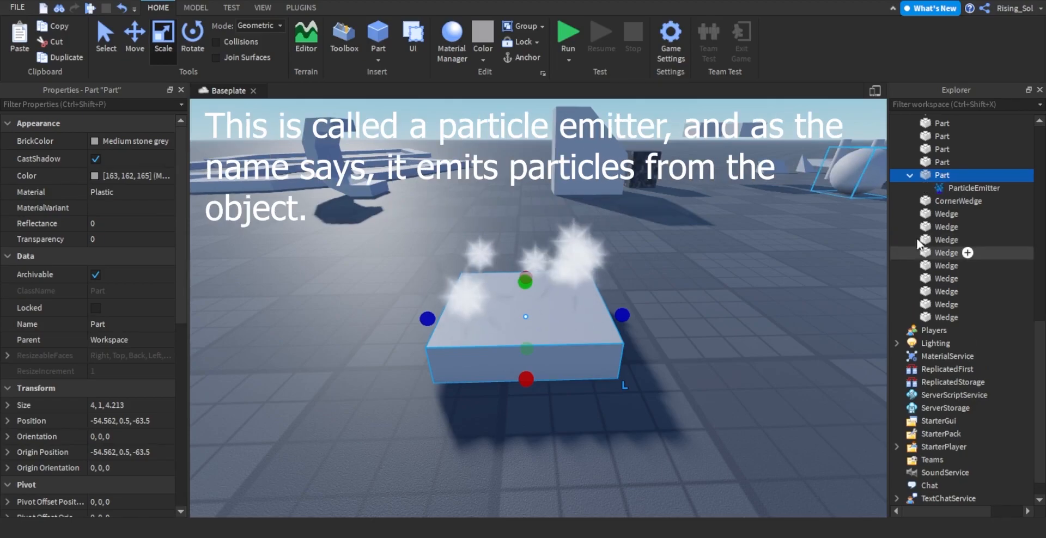
{"action": "left_click", "coordinate": [975, 188]}
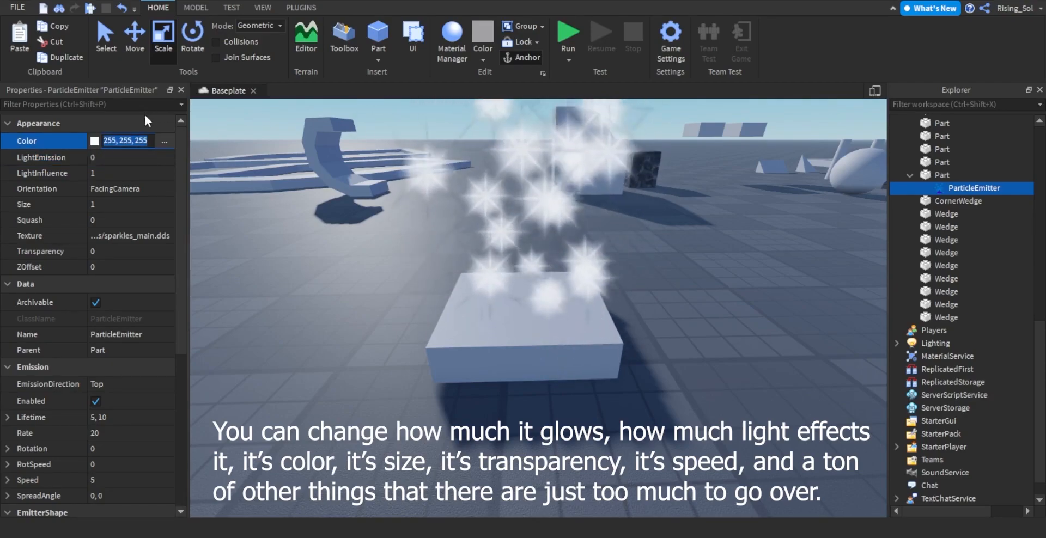
{"action": "type", "text": "255, 0, 4"}
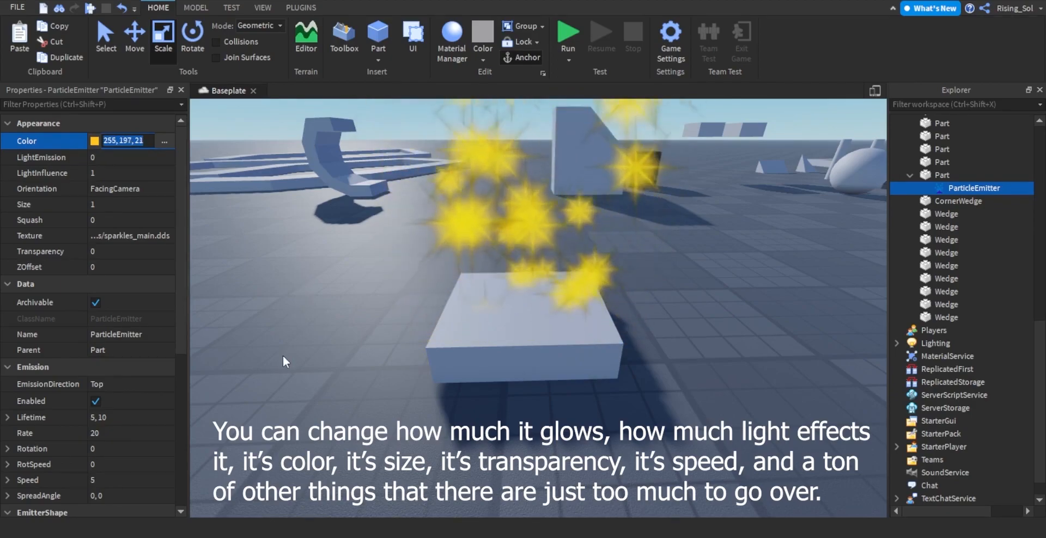
{"action": "left_click", "coordinate": [106, 157]}
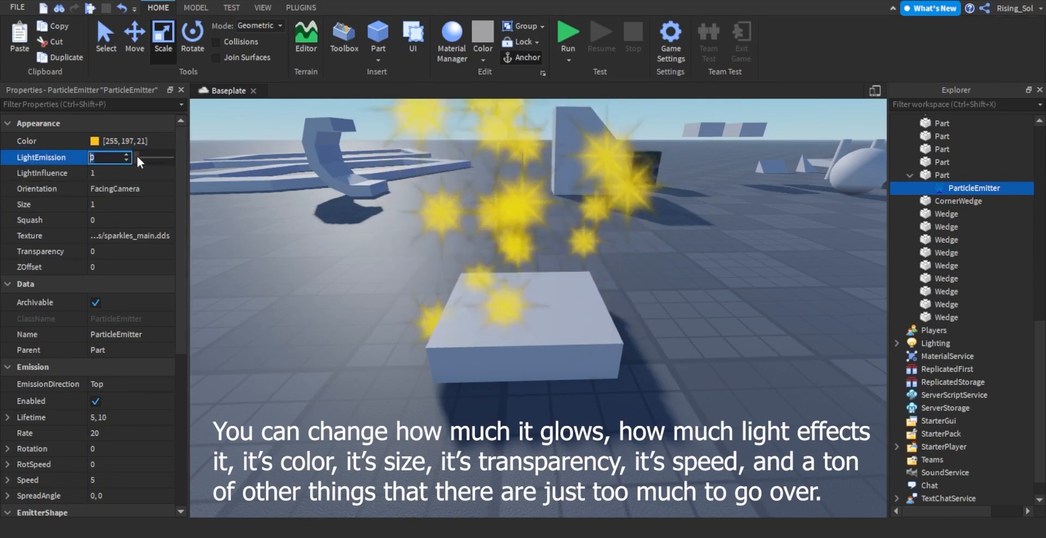
{"action": "type", "text": "0.95"}
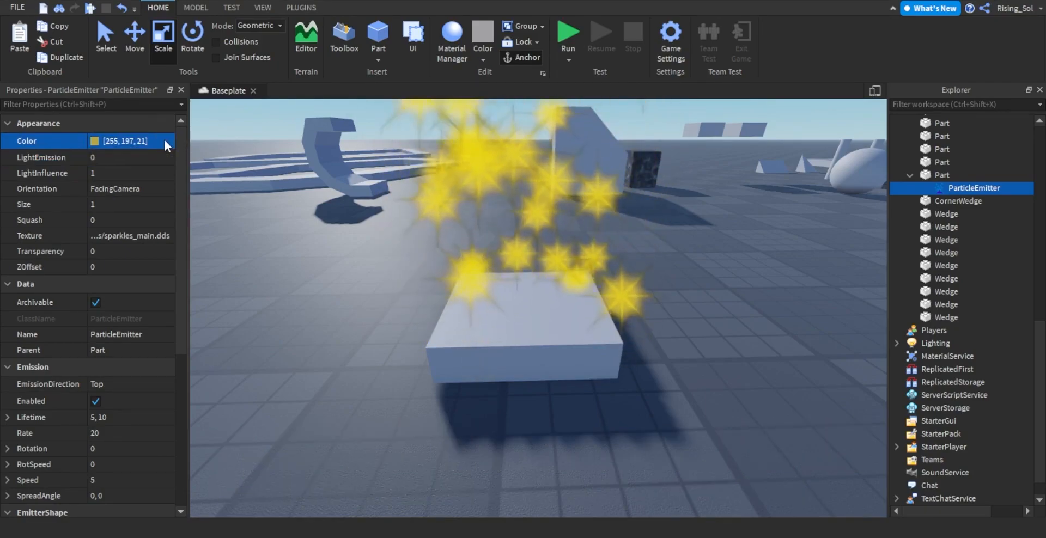
{"action": "left_click", "coordinate": [523, 327]}
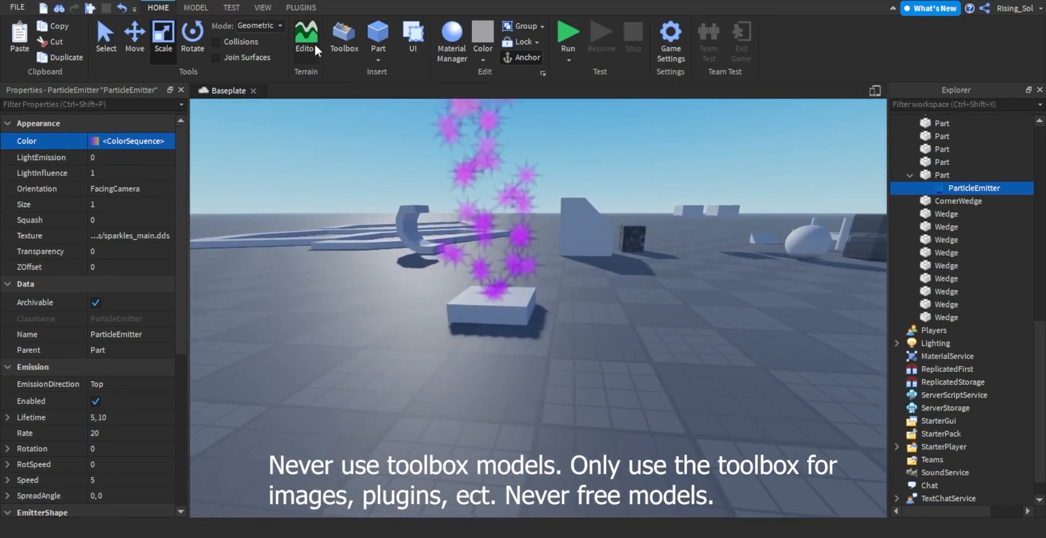
Step: Search the Toolbox images for 'white square' and view the White square image details
{"action": "left_click", "coordinate": [343, 37]}
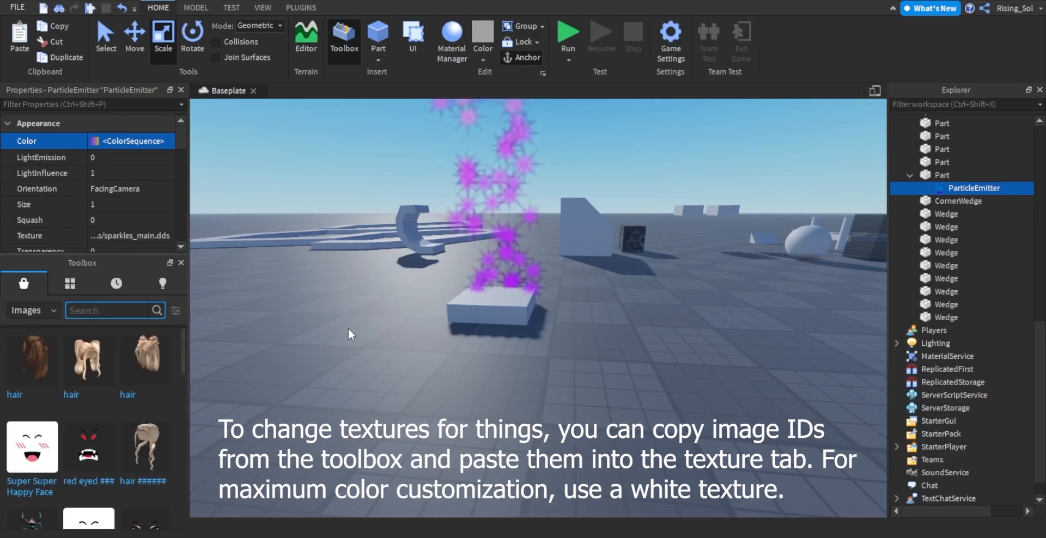
{"action": "type", "text": "white square"}
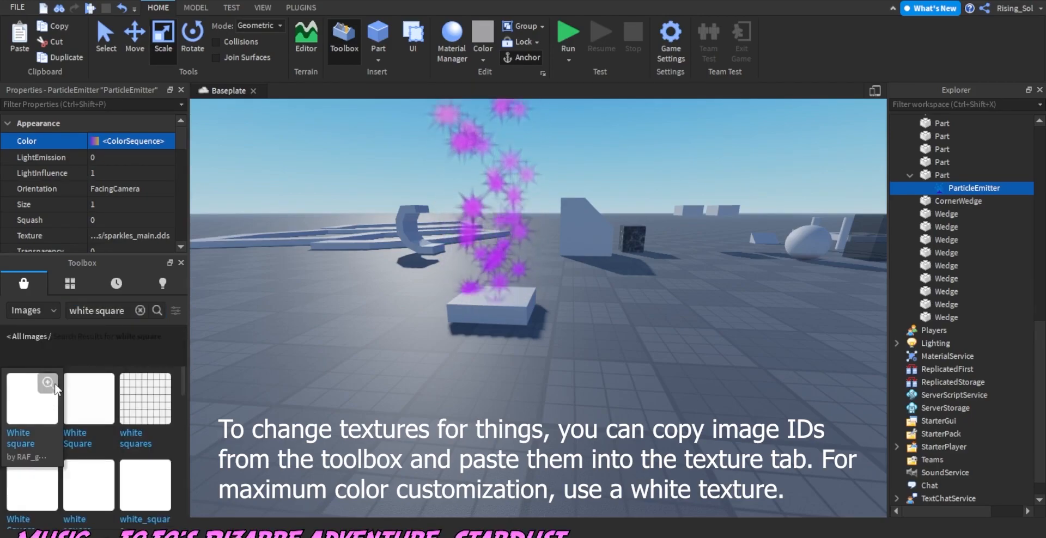
{"action": "left_click", "coordinate": [47, 382]}
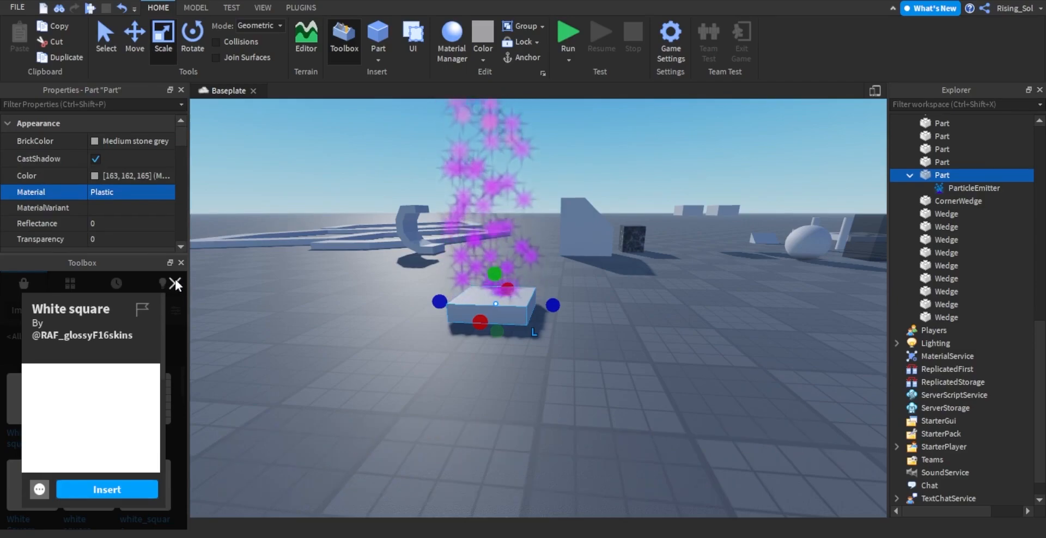
{"action": "left_click", "coordinate": [958, 201]}
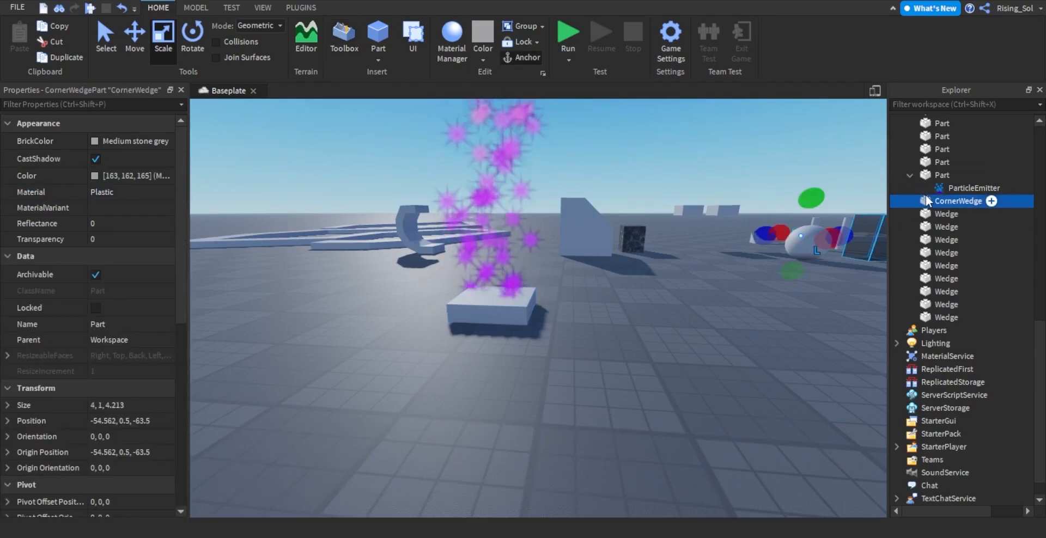
Step: Reselect the particle emitter and set LightInfluence to 0, adjusting LightEmission (values 0, 10)
{"action": "left_click", "coordinate": [972, 188]}
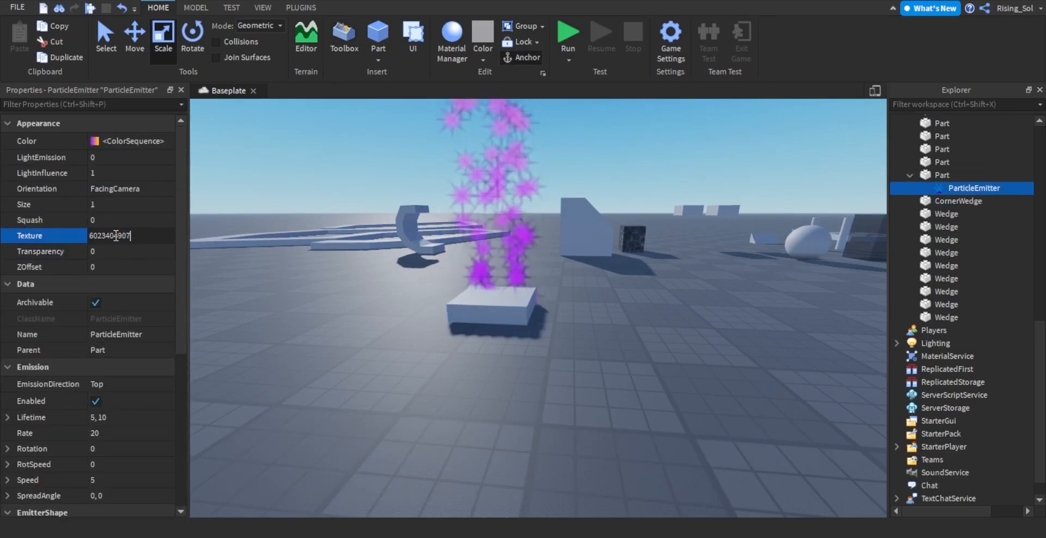
{"action": "left_click", "coordinate": [942, 174]}
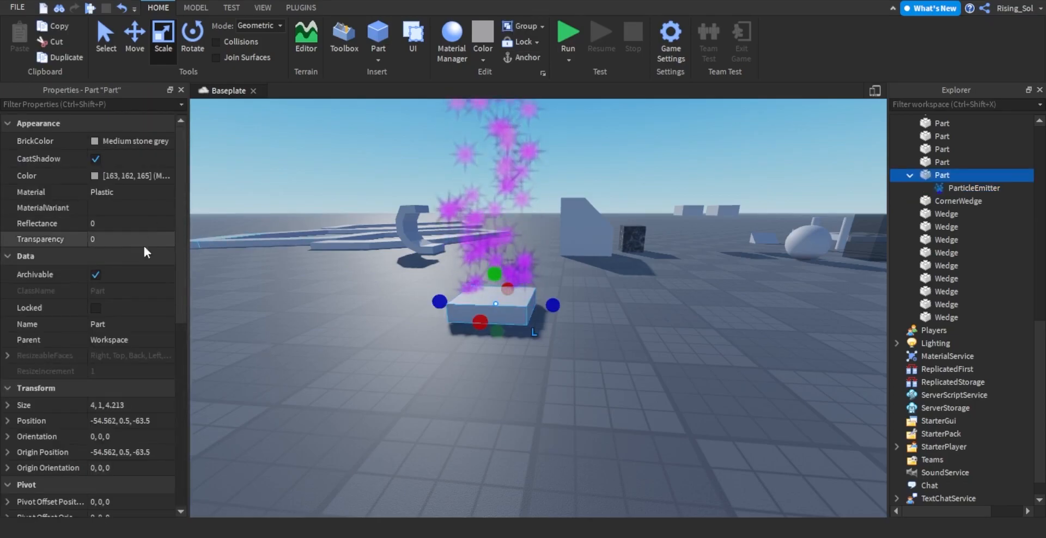
{"action": "left_click", "coordinate": [980, 188]}
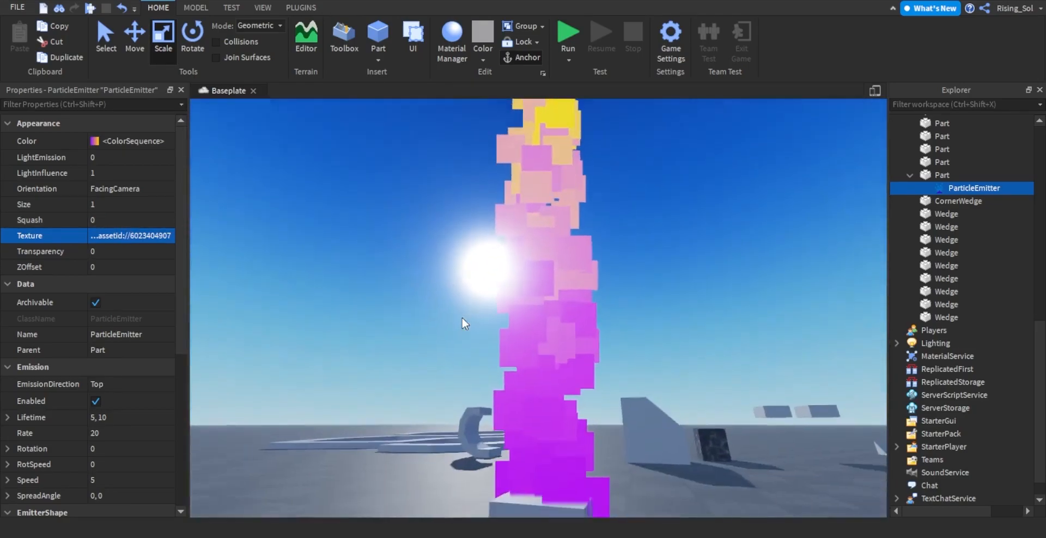
{"action": "left_click", "coordinate": [106, 157]}
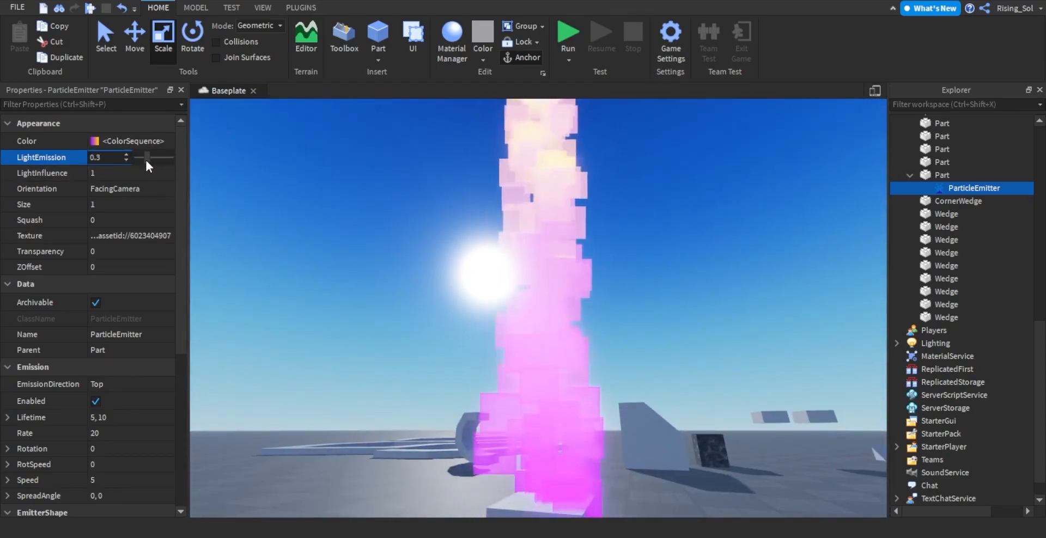
{"action": "left_click", "coordinate": [108, 173]}
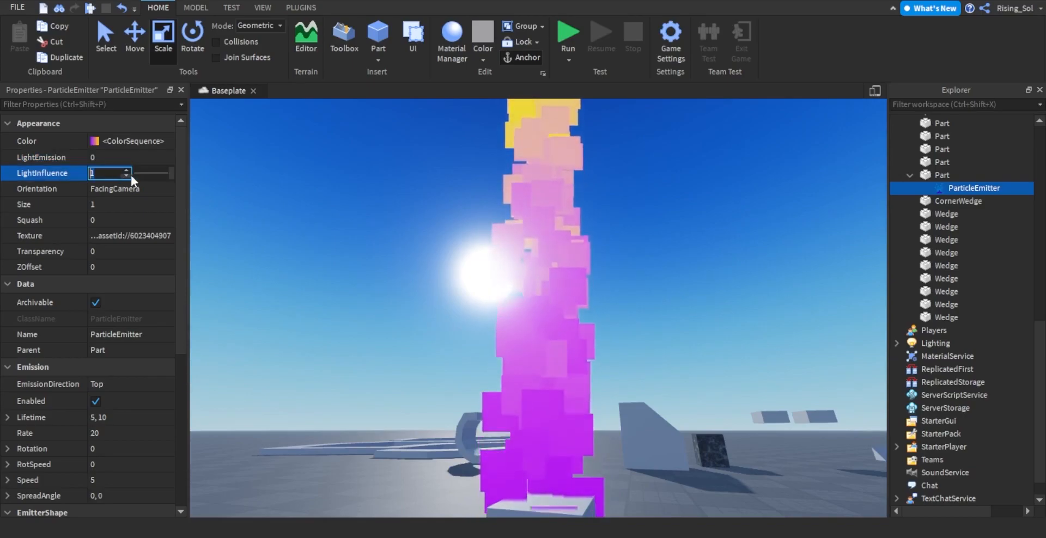
{"action": "type", "text": "0"}
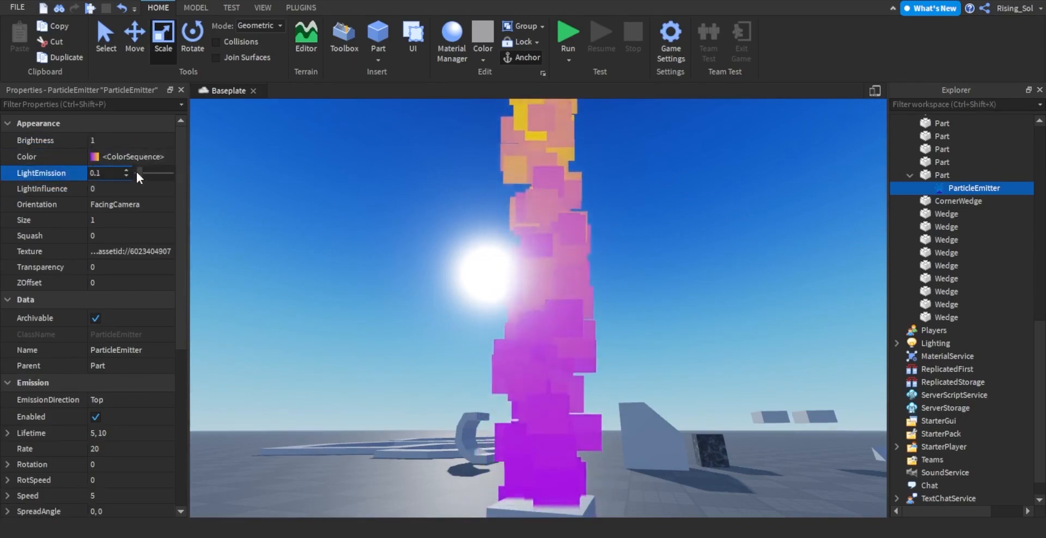
{"action": "type", "text": "10"}
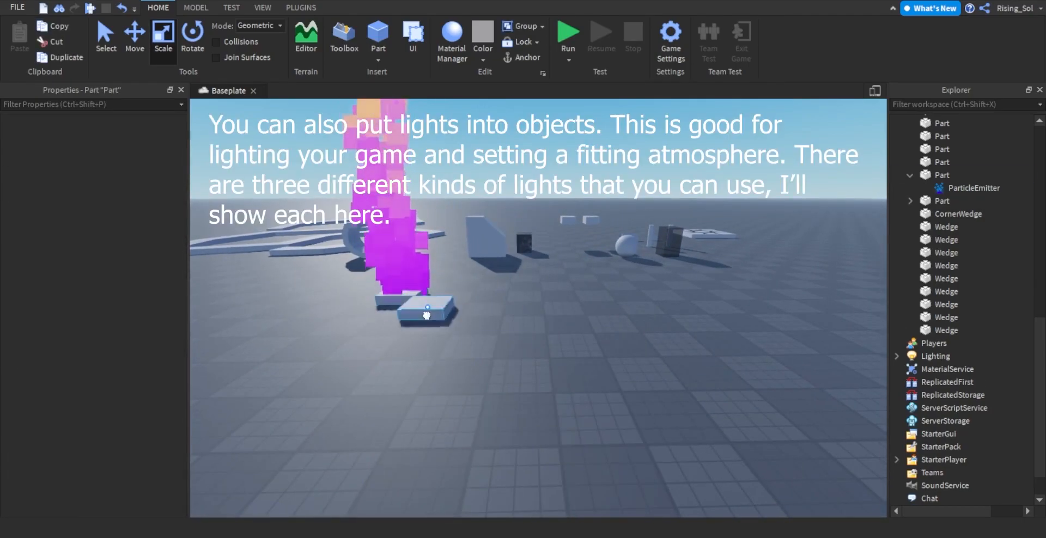
Step: Add a PointLight to the block and tune its Range and Brightness
{"action": "left_click", "coordinate": [974, 188]}
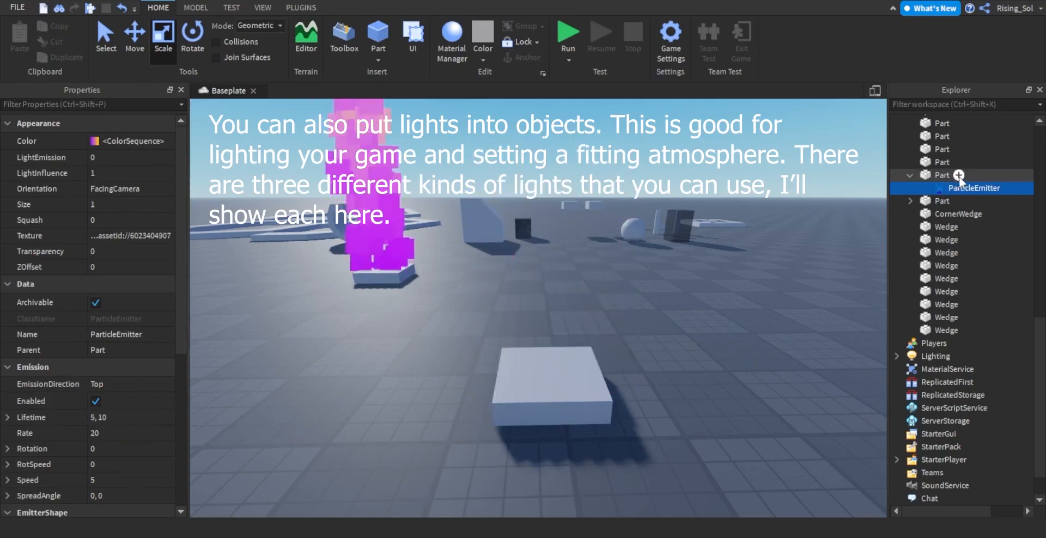
{"action": "left_click", "coordinate": [943, 175]}
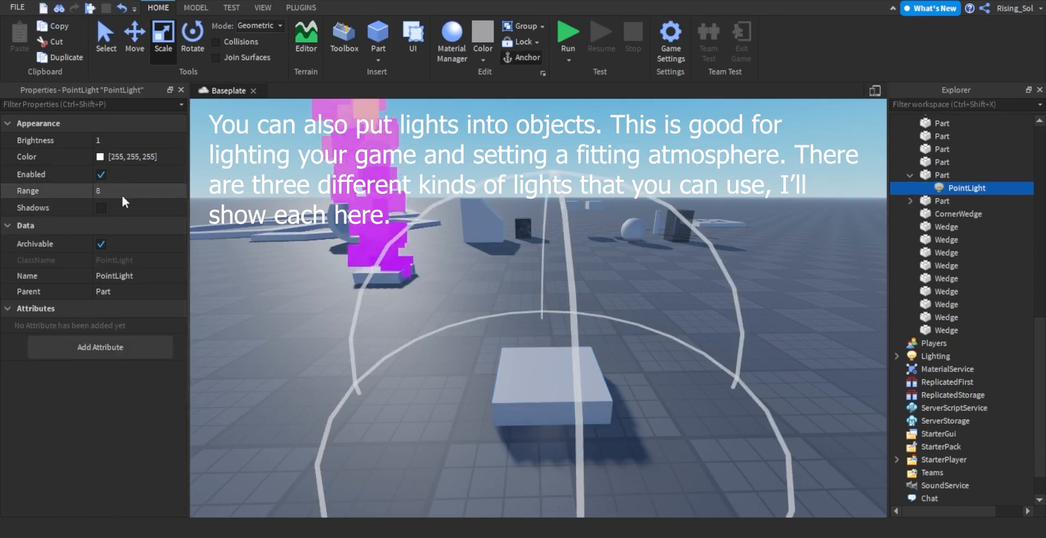
{"action": "left_click", "coordinate": [114, 190]}
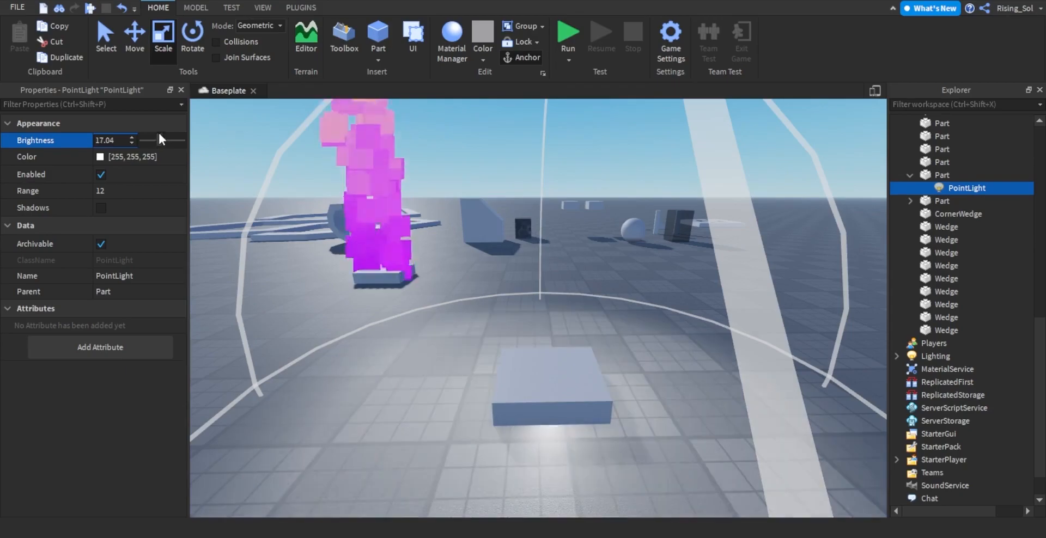
{"action": "left_click", "coordinate": [943, 175]}
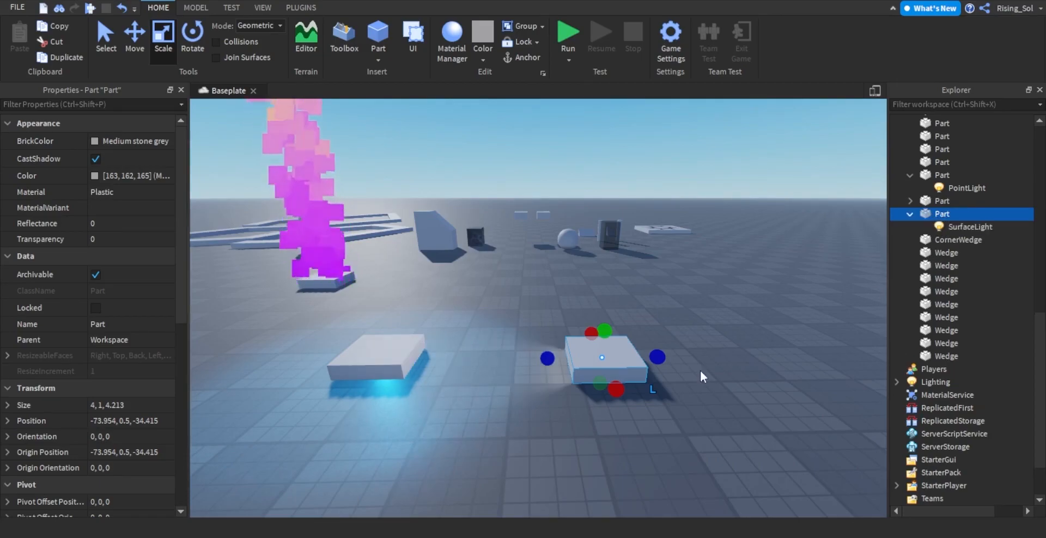
{"action": "left_click", "coordinate": [969, 226]}
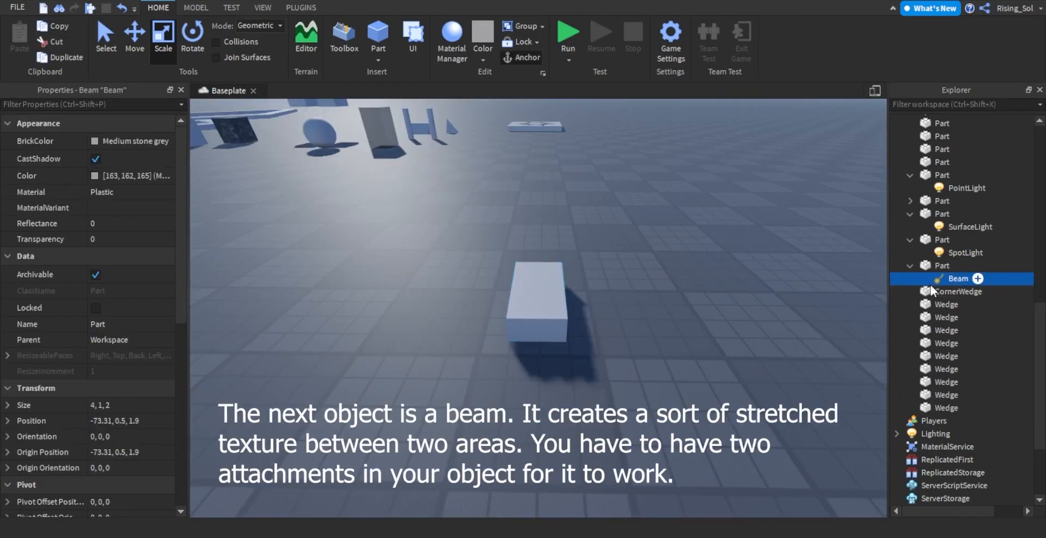
Step: Select the beam and toggle its FaceCamera property on and off to test it
{"action": "left_click", "coordinate": [977, 279]}
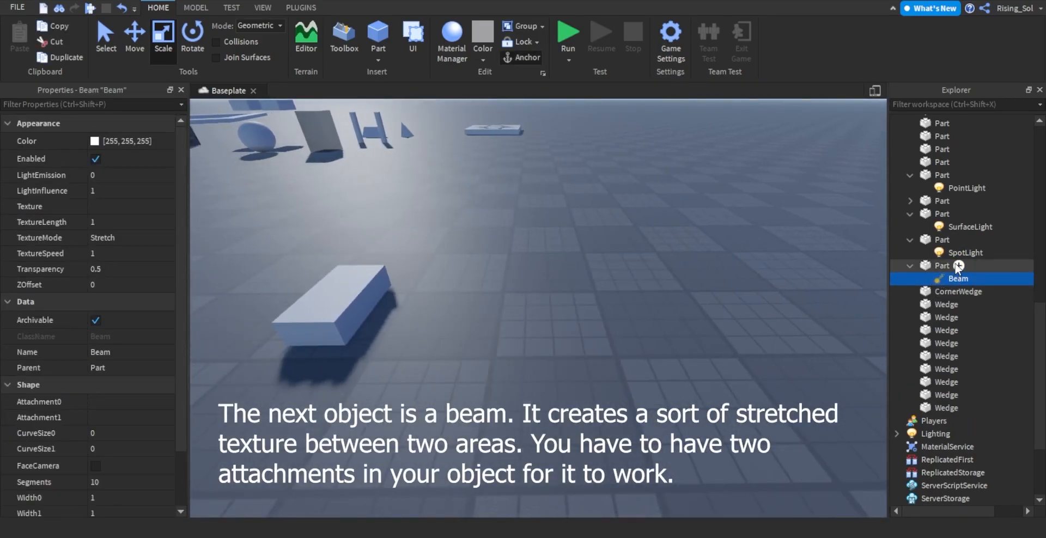
{"action": "left_click", "coordinate": [944, 265]}
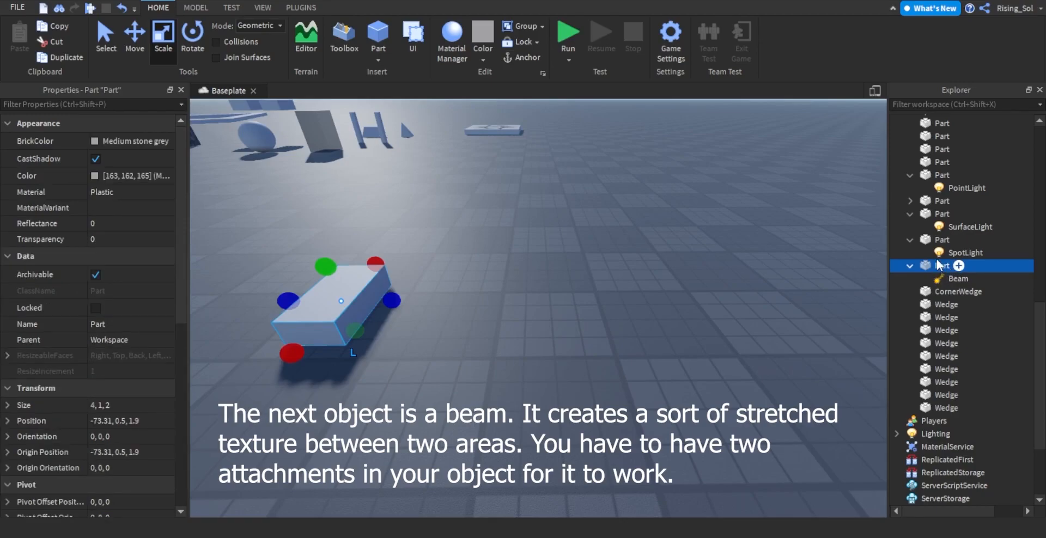
{"action": "left_click", "coordinate": [968, 279]}
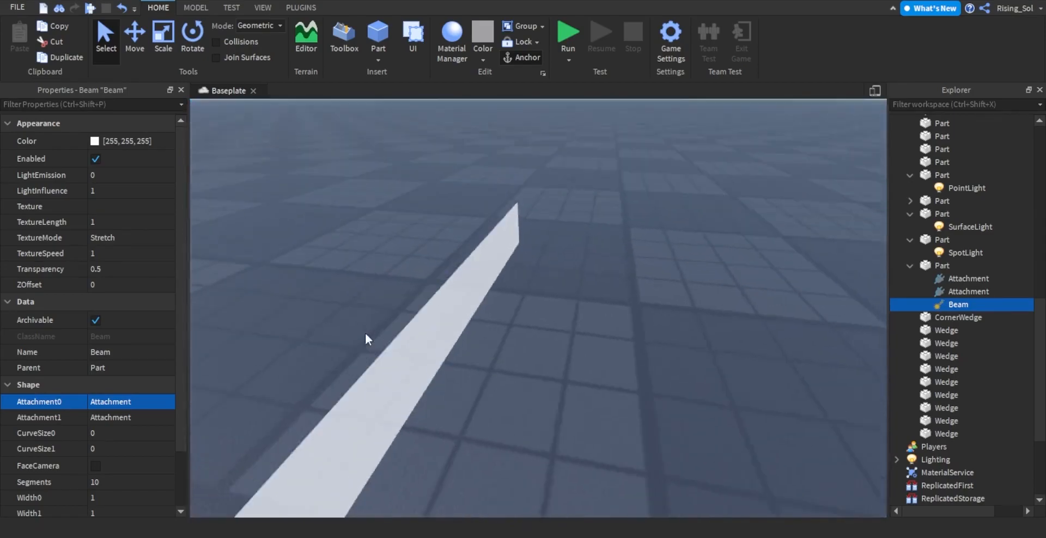
{"action": "left_click", "coordinate": [87, 465]}
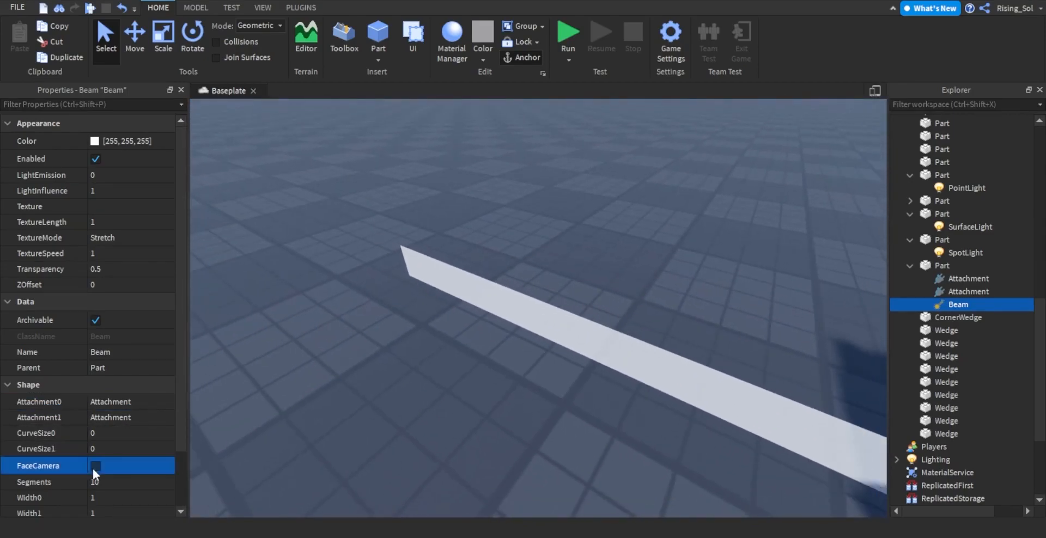
{"action": "left_click", "coordinate": [96, 465]}
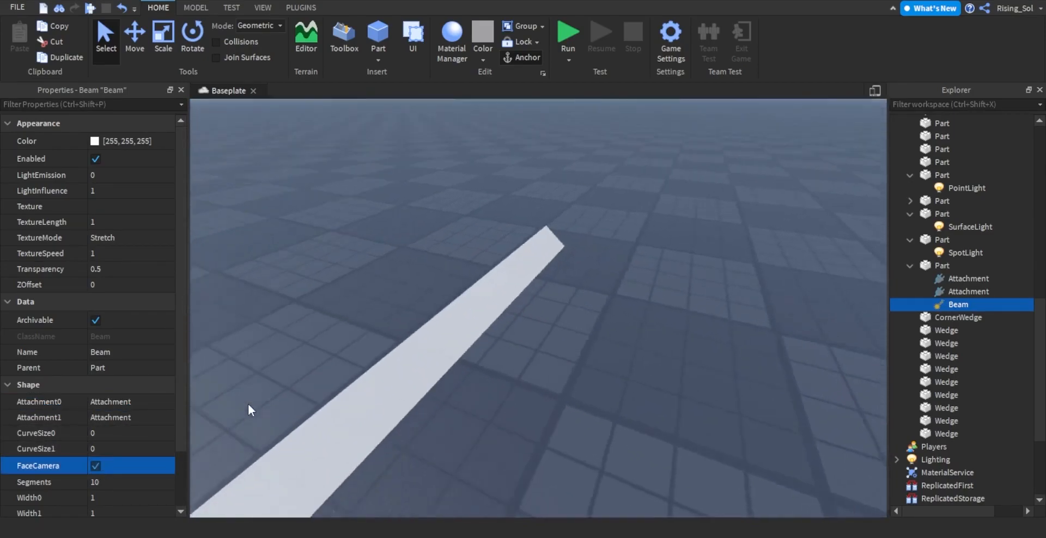
{"action": "left_click", "coordinate": [95, 466]}
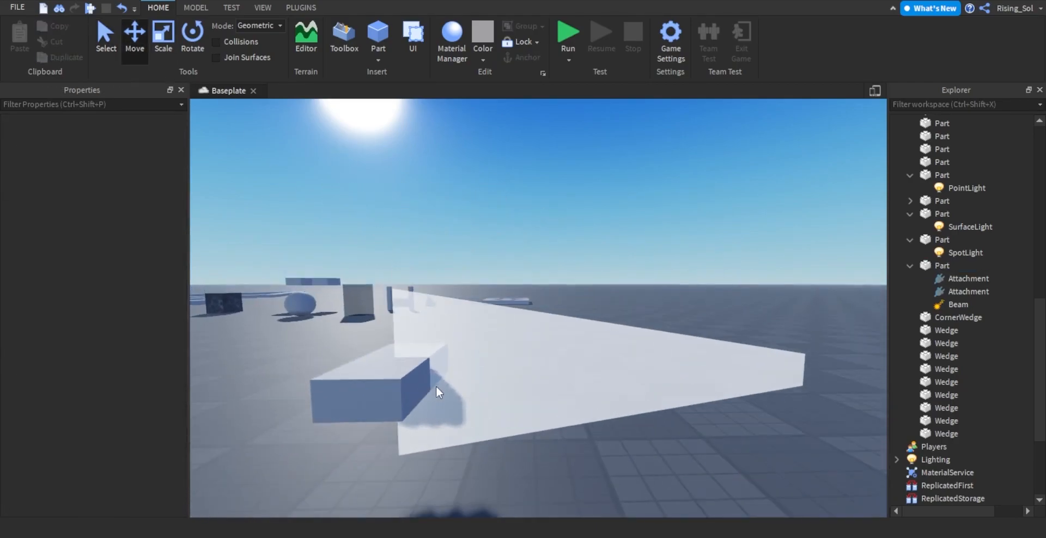
Step: Colour the beam blue, set LightEmission to 1, and give it a blue-to-green gradient
{"action": "left_click", "coordinate": [957, 304]}
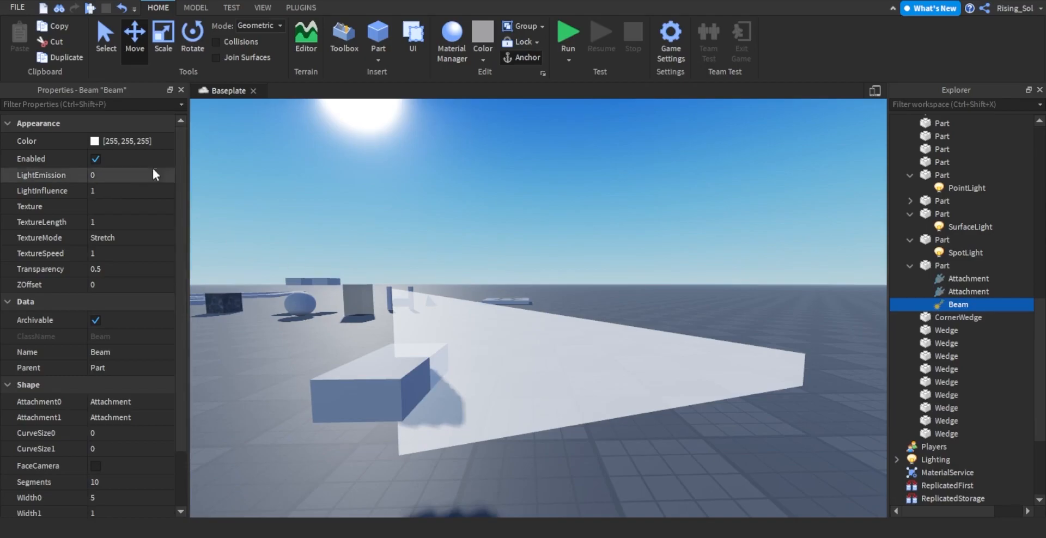
{"action": "left_click", "coordinate": [126, 141]}
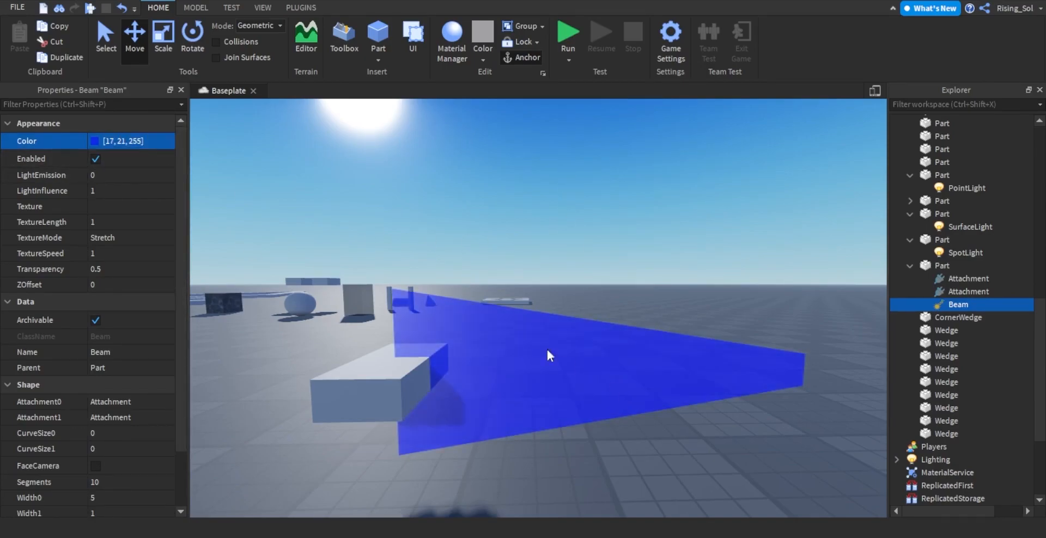
{"action": "left_click", "coordinate": [110, 175]}
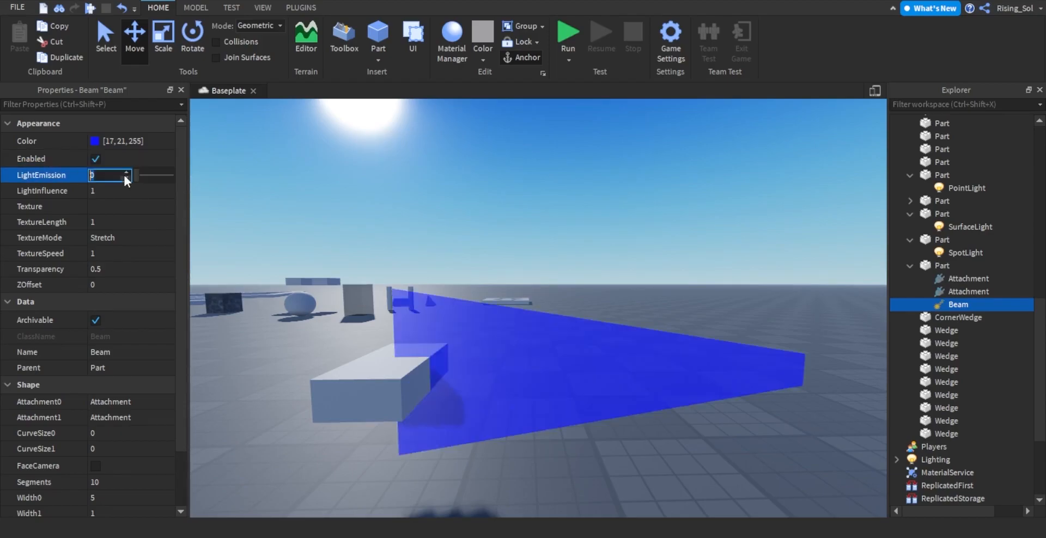
{"action": "type", "text": "1"}
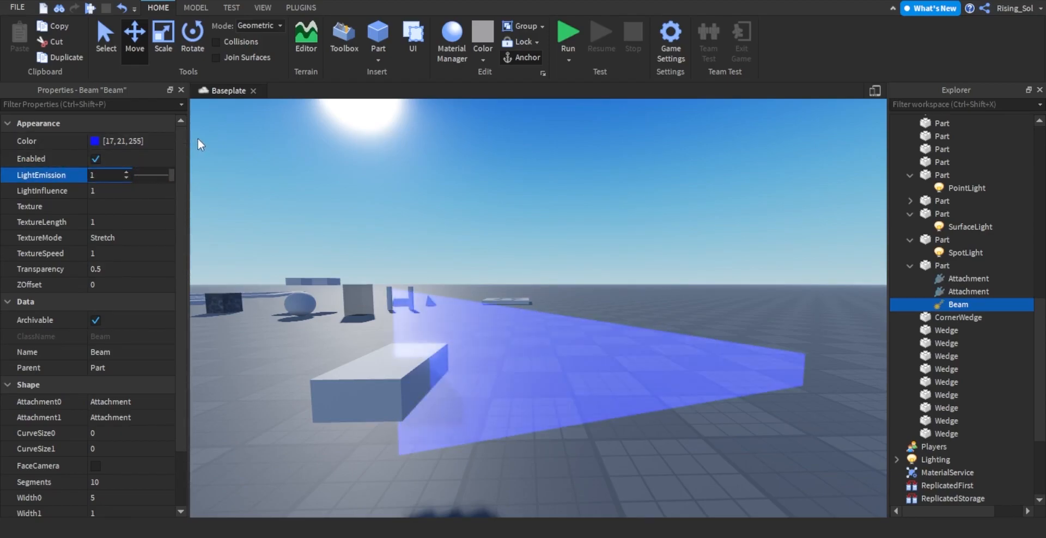
{"action": "left_click", "coordinate": [26, 141]}
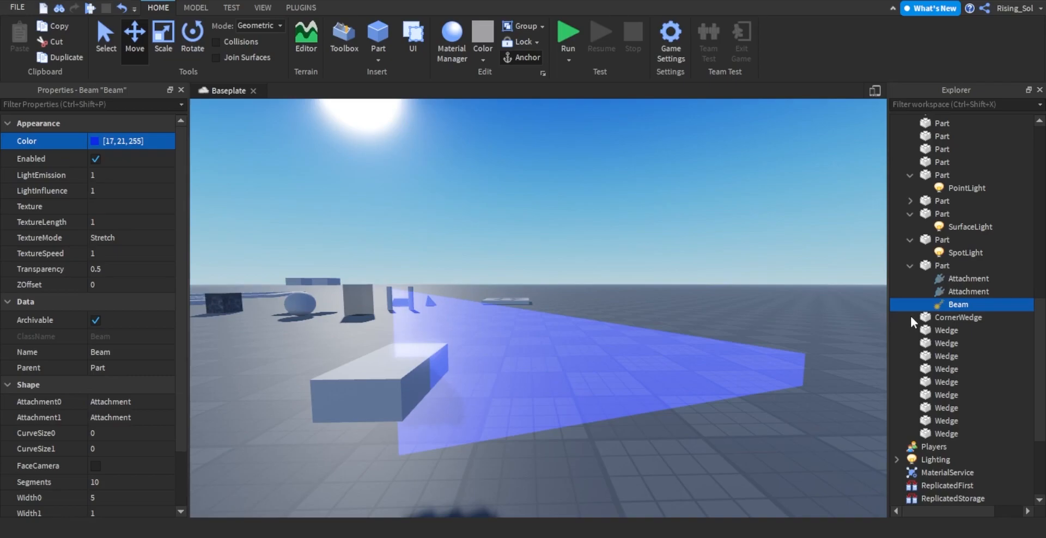
{"action": "mouse_move", "coordinate": [624, 169]}
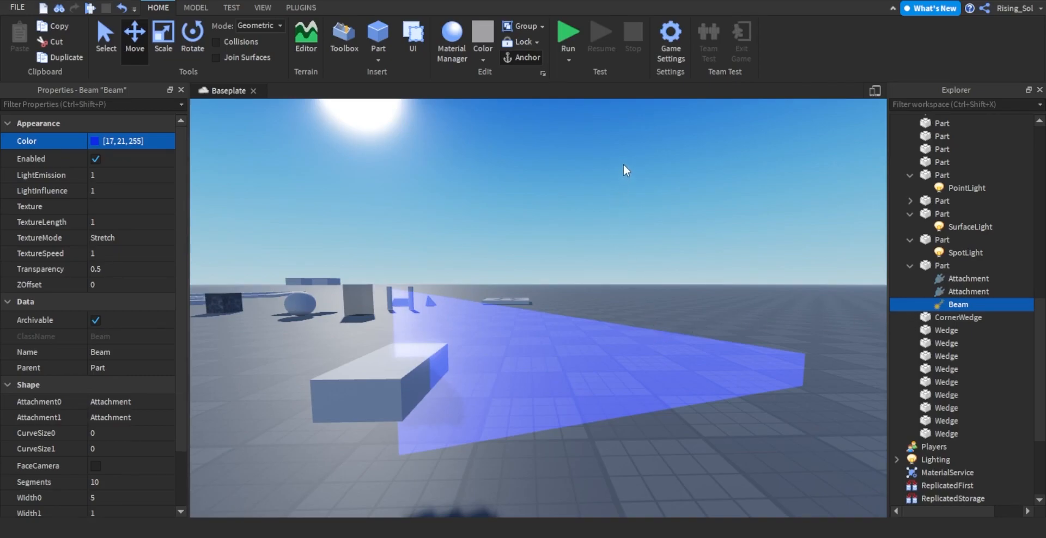
{"action": "left_click", "coordinate": [130, 141]}
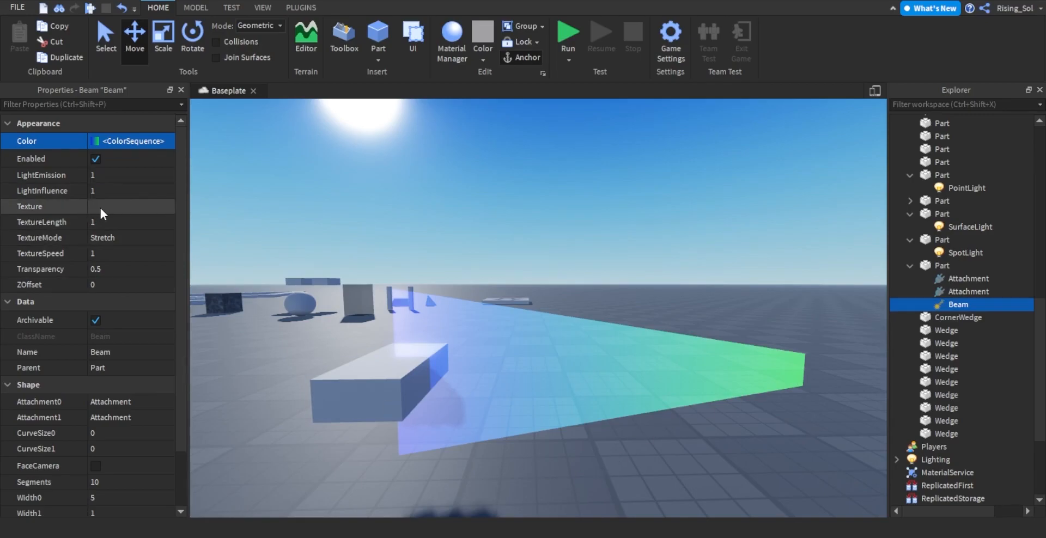
{"action": "mouse_move", "coordinate": [113, 178]}
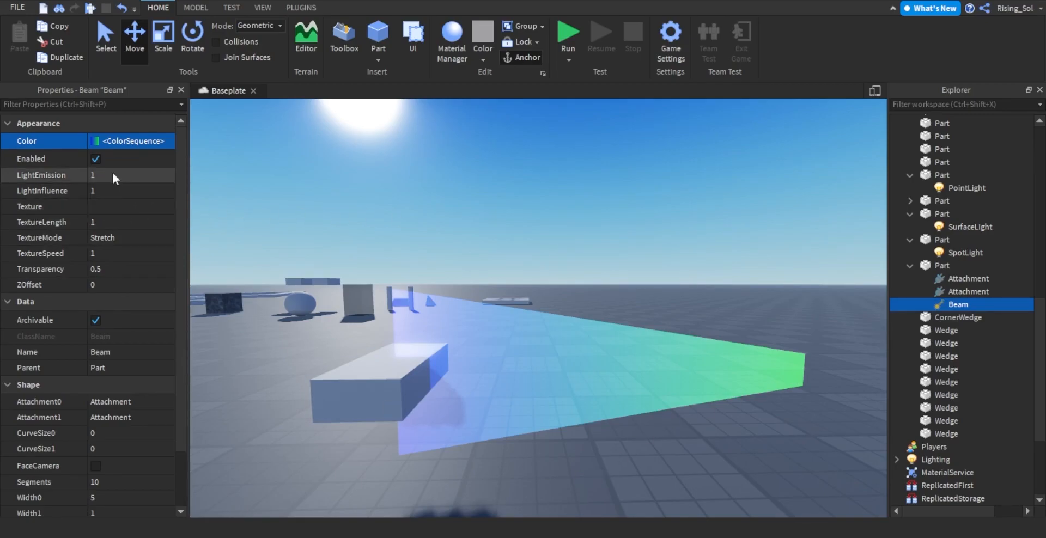
Step: Search the Toolbox image library for 'beam'
{"action": "left_click", "coordinate": [342, 36]}
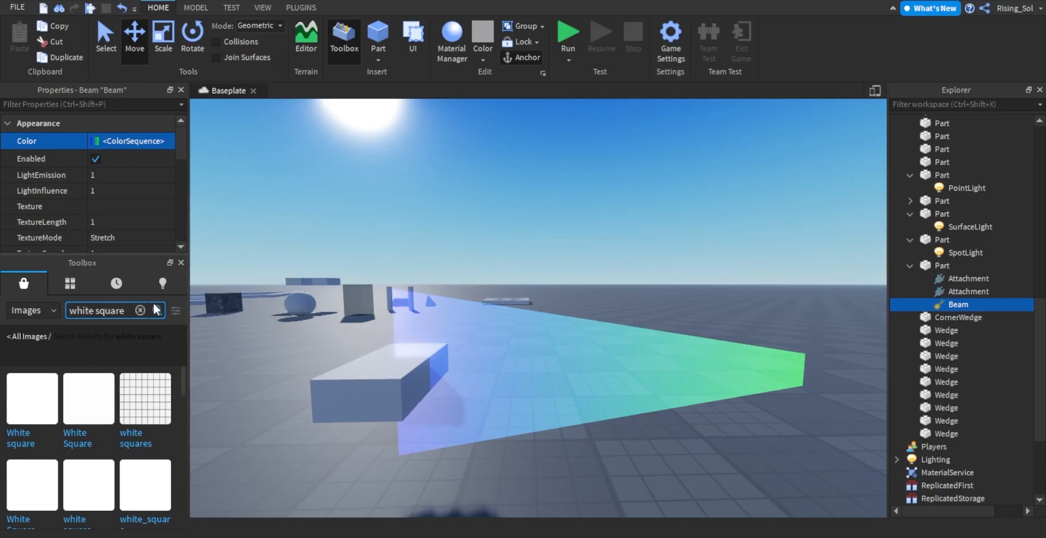
{"action": "type", "text": "beam"}
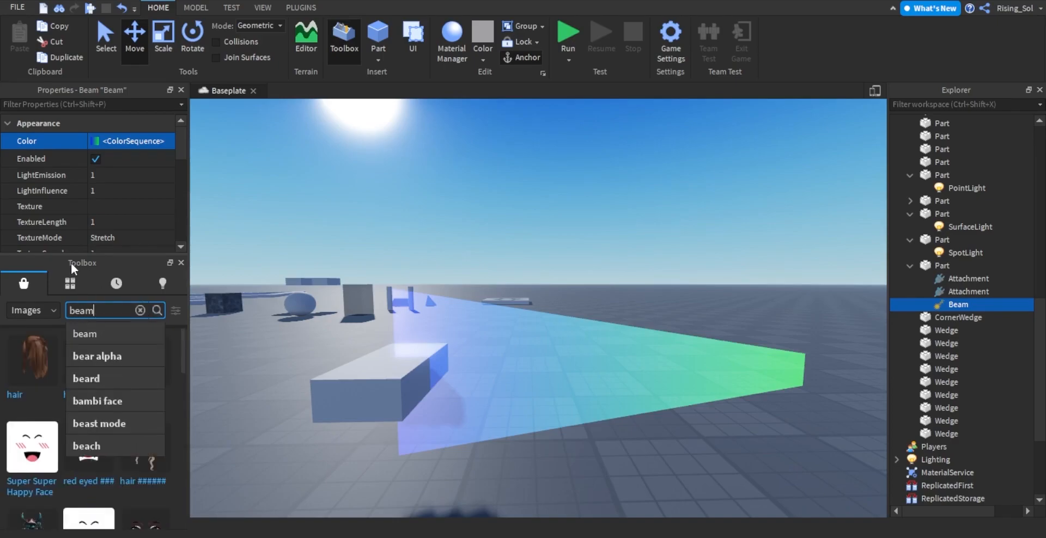
{"action": "left_click", "coordinate": [157, 309]}
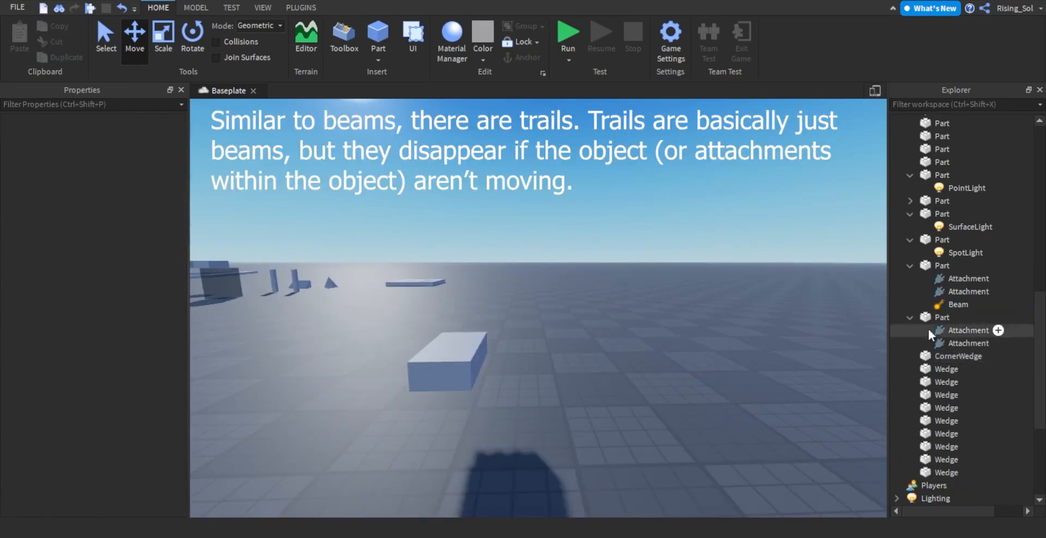
Step: Insert a Trail into the new part and enter 1 in one of its properties
{"action": "left_click", "coordinate": [943, 318]}
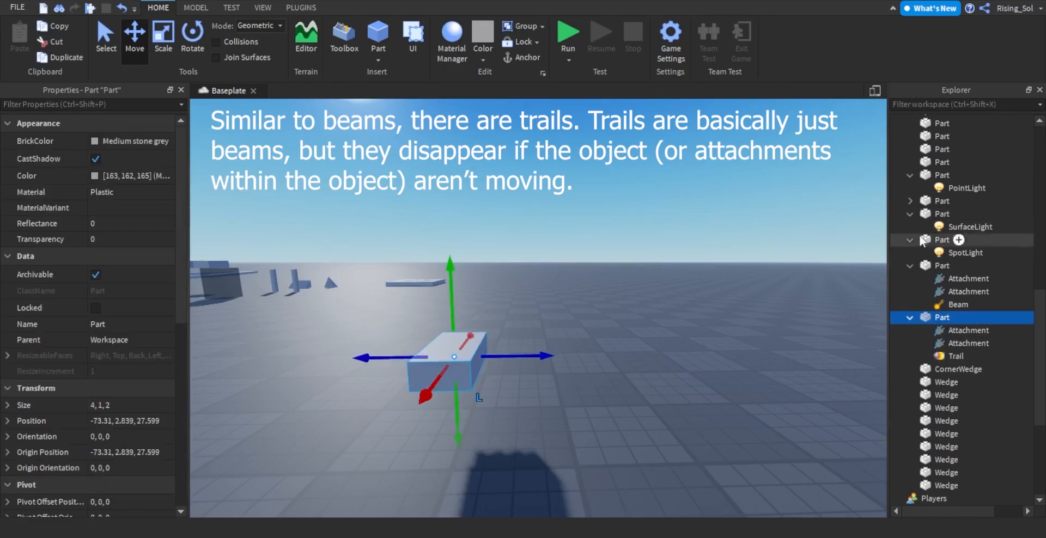
{"action": "left_click", "coordinate": [957, 356]}
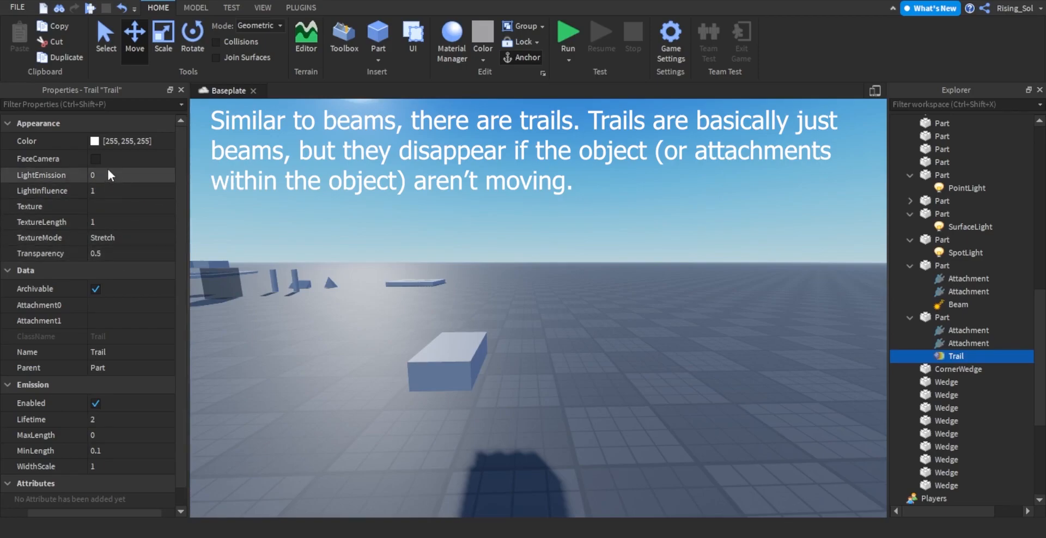
{"action": "mouse_move", "coordinate": [127, 159]}
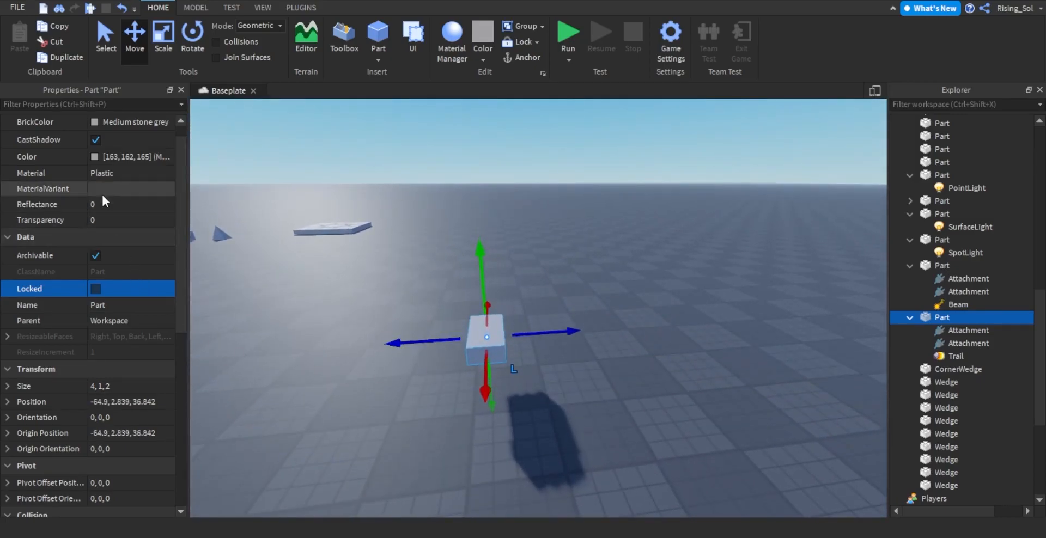
{"action": "mouse_move", "coordinate": [929, 360]}
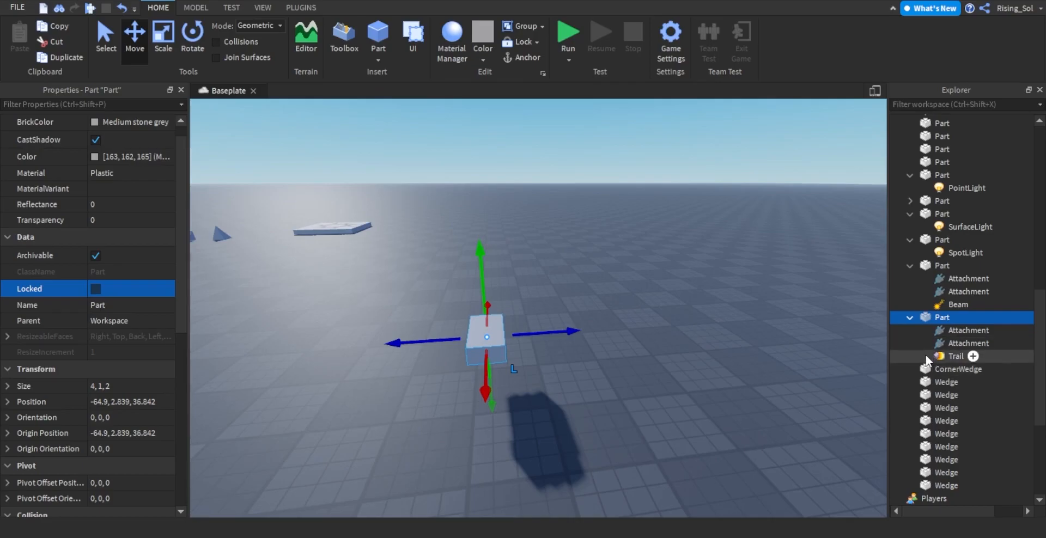
{"action": "left_click", "coordinate": [955, 355]}
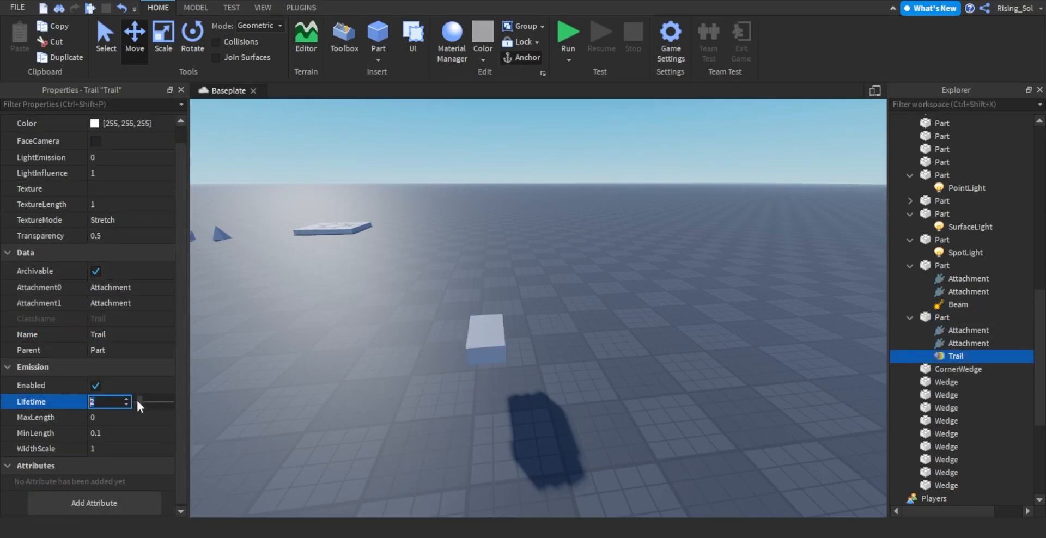
{"action": "type", "text": "1, 91, 255"}
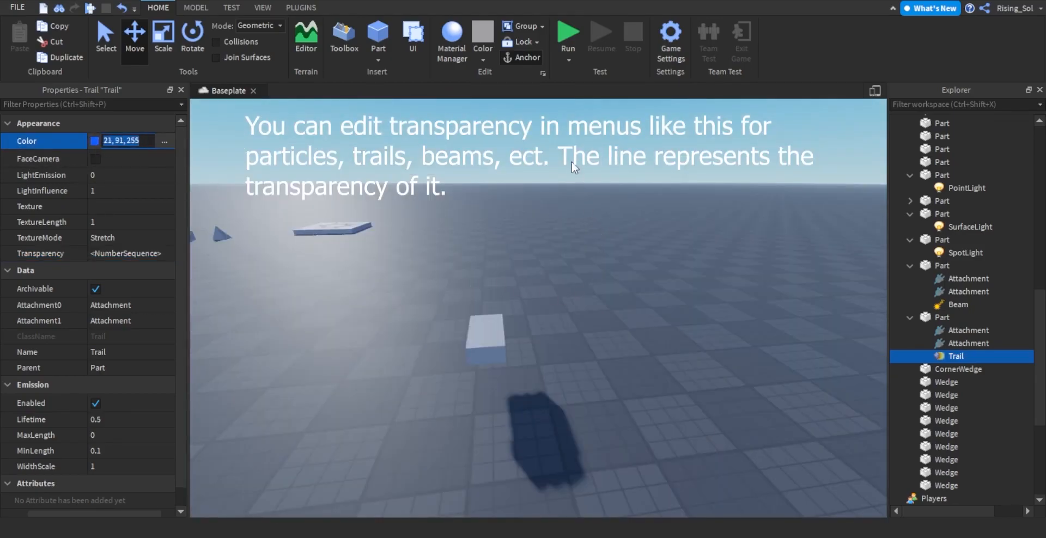
Step: Colour the trail 42, 0, 255, then drag the part sideways and upward to draw a streak
{"action": "type", "text": "42, 0, 255"}
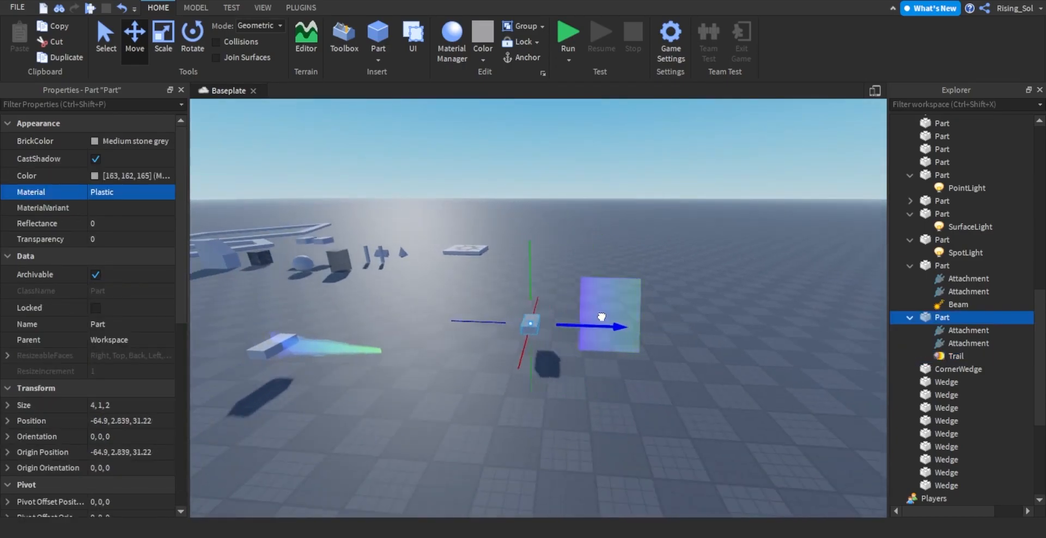
{"action": "left_click_drag", "start_coordinate": [600, 315], "coordinate": [532, 307]}
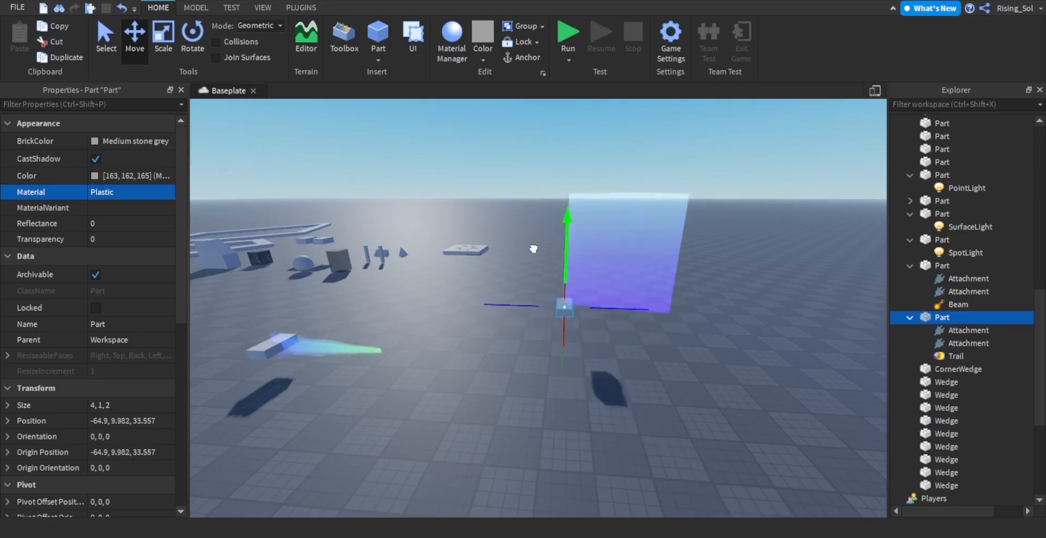
{"action": "left_click_drag", "start_coordinate": [564, 224], "coordinate": [565, 365]}
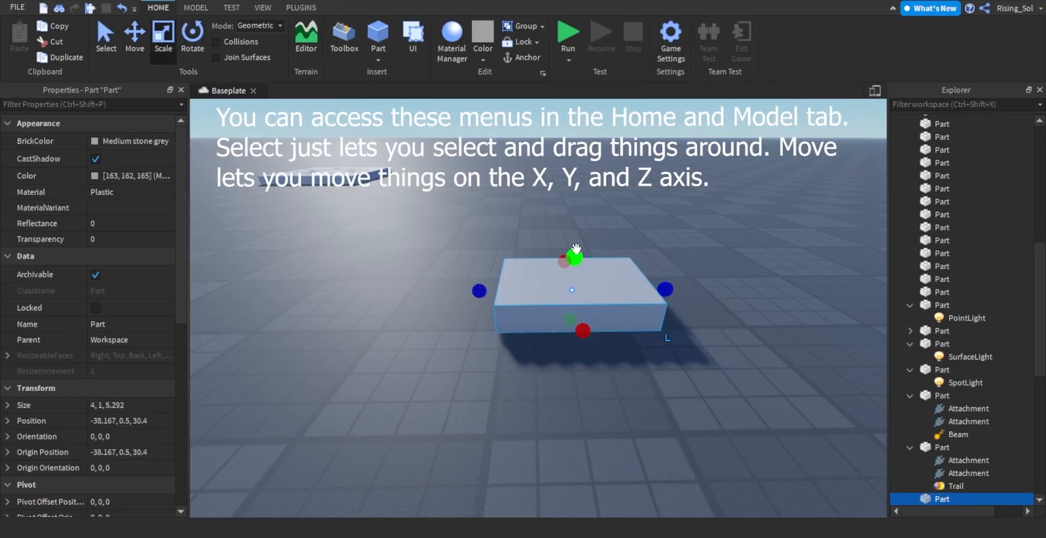
Step: Drag a Scale handle to lengthen the new block along one side
{"action": "left_click_drag", "start_coordinate": [572, 256], "coordinate": [575, 230]}
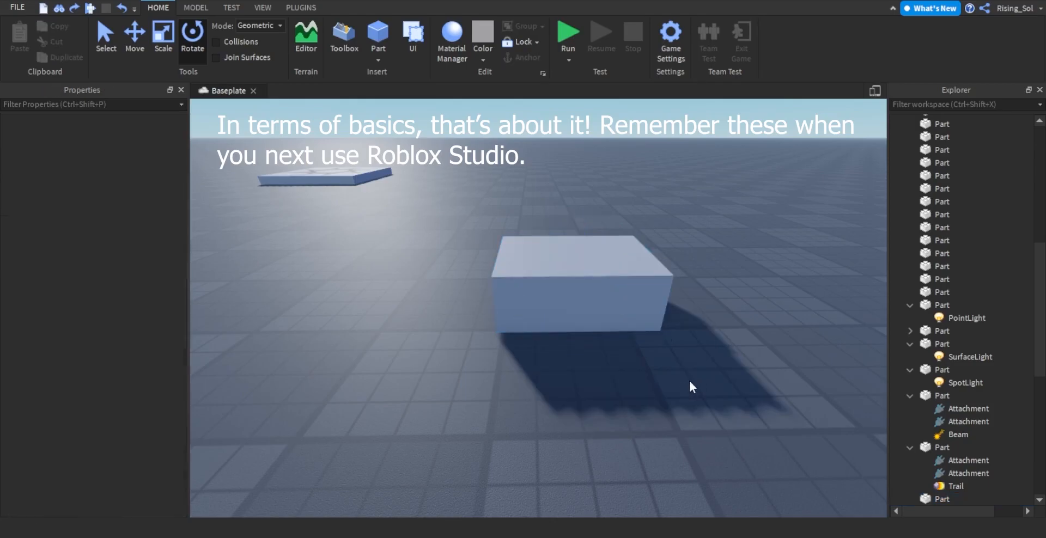
{"action": "mouse_move", "coordinate": [192, 36]}
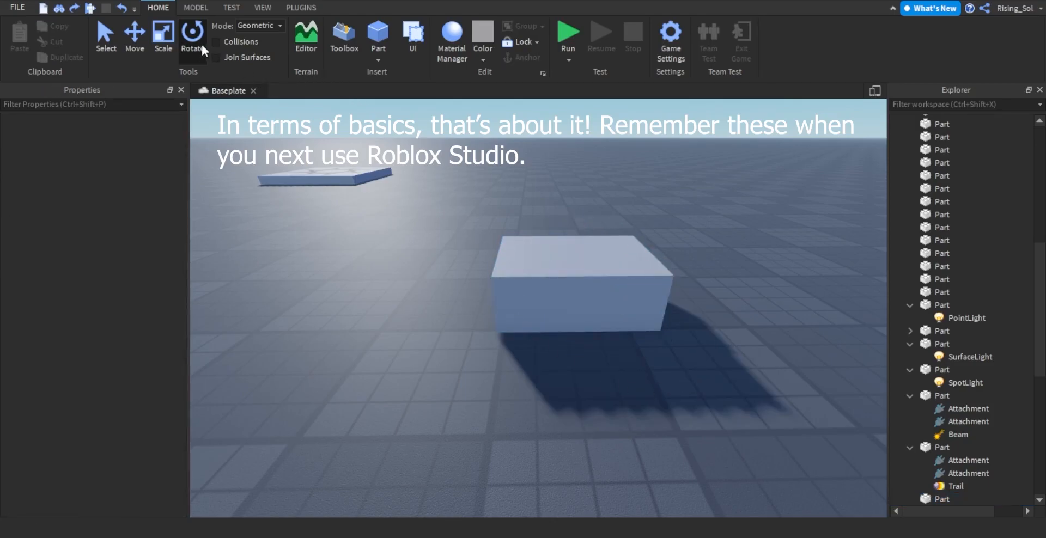